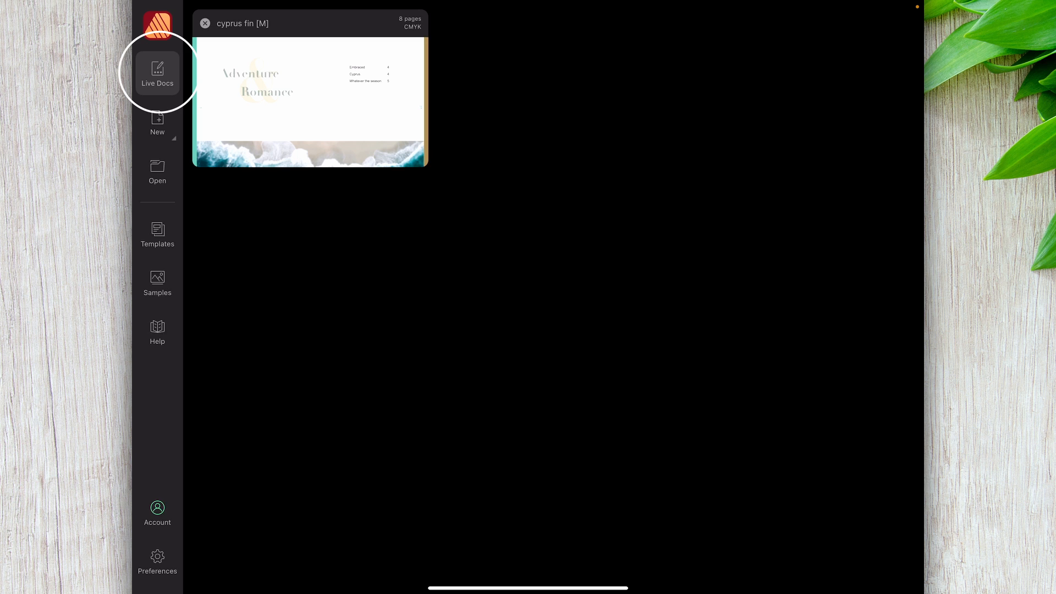
Start a new facing-pages document, briefly dropping the page count to 7 before restoring 8.
click(157, 124)
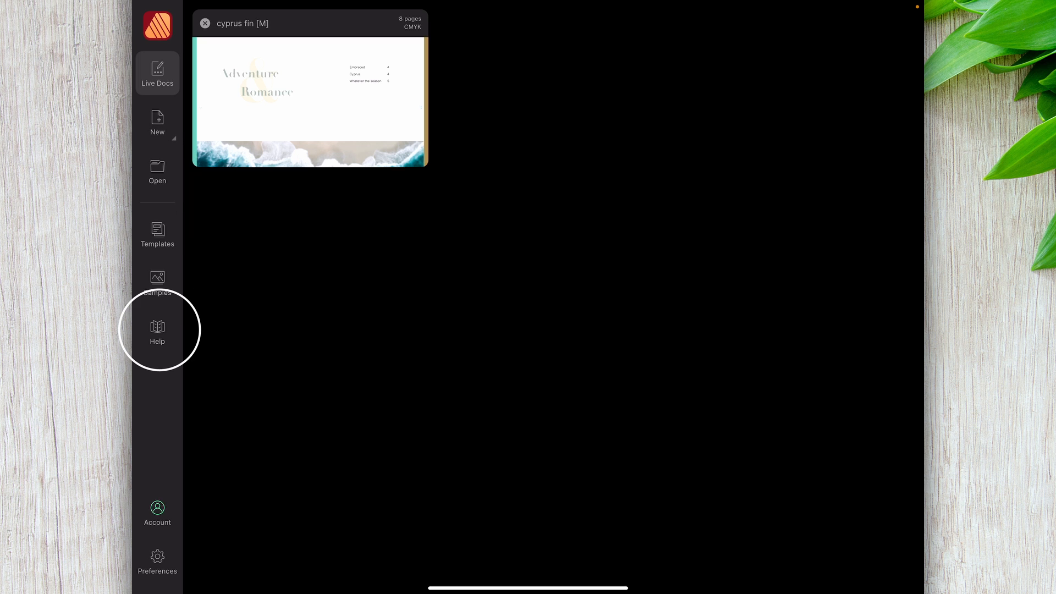
click(157, 330)
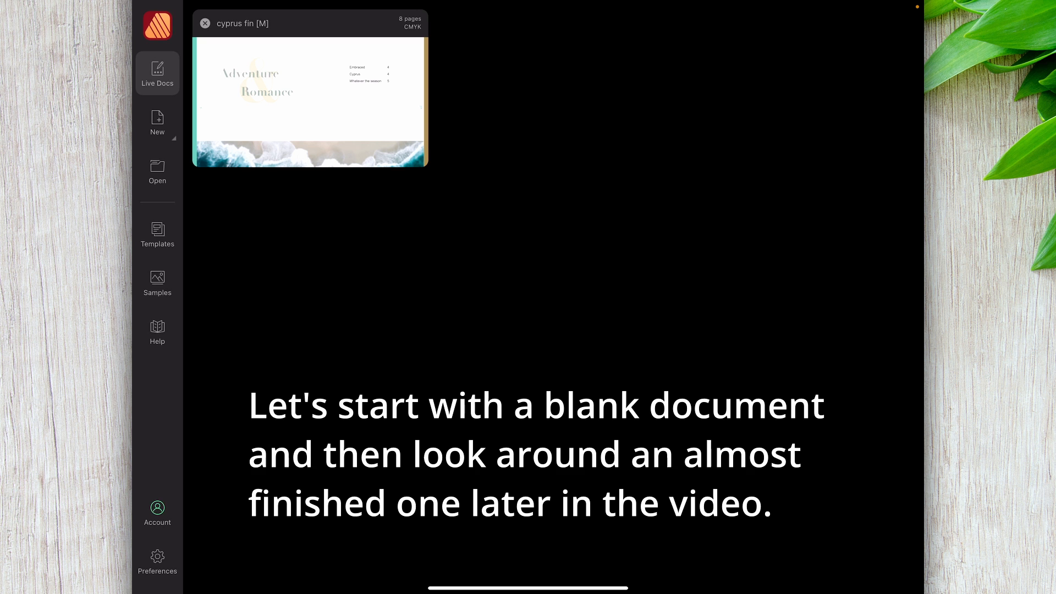
click(158, 123)
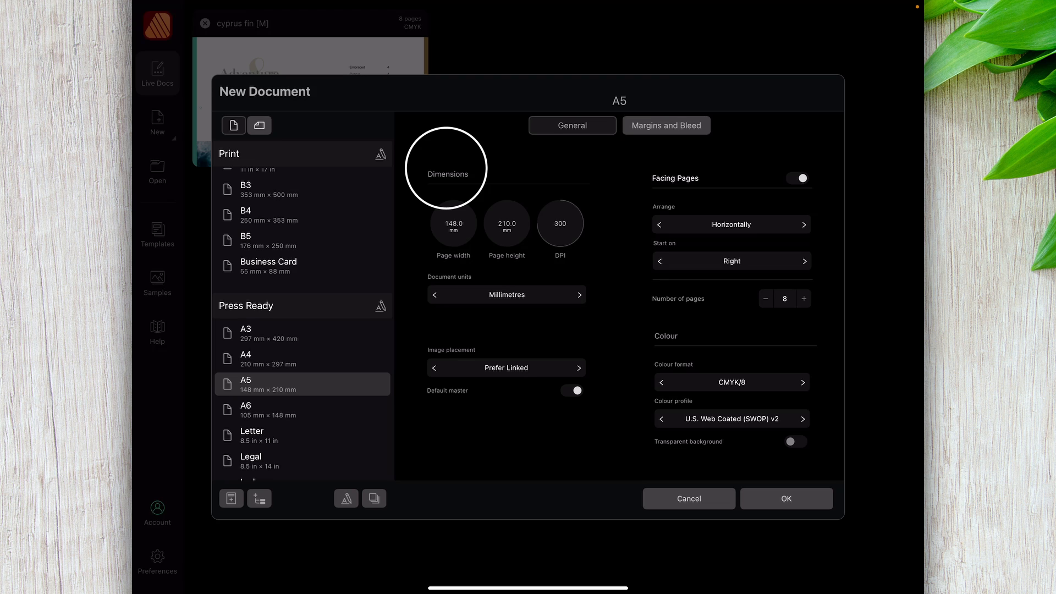
mouse_move(677, 178)
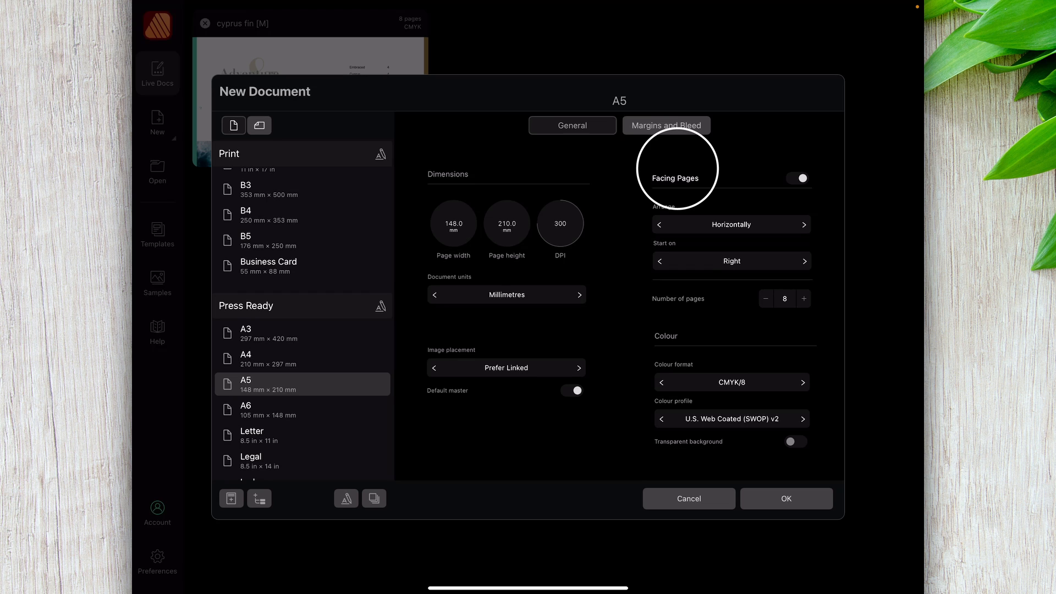
click(766, 299)
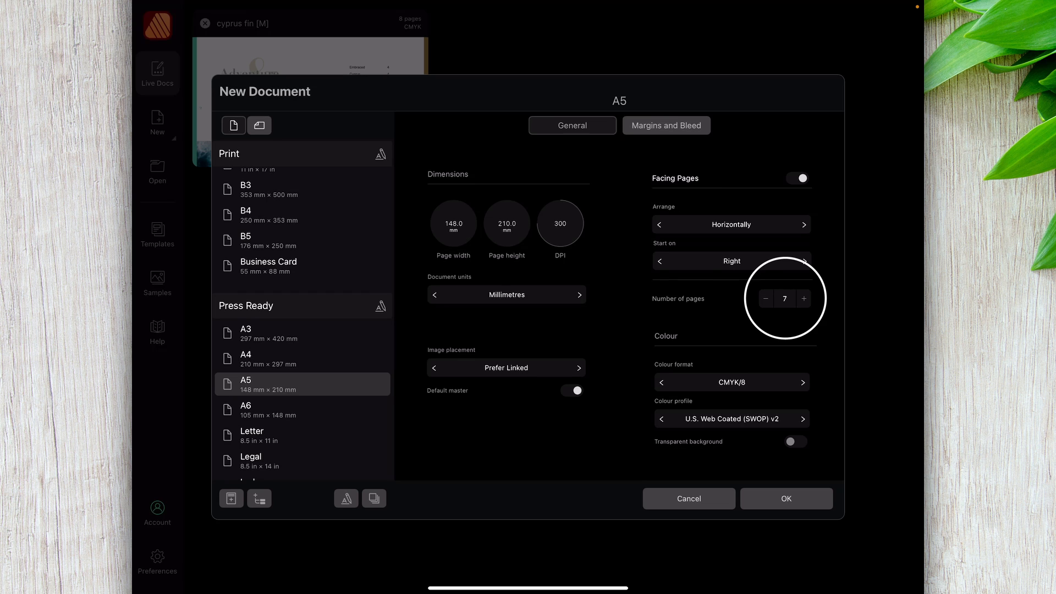
click(803, 299)
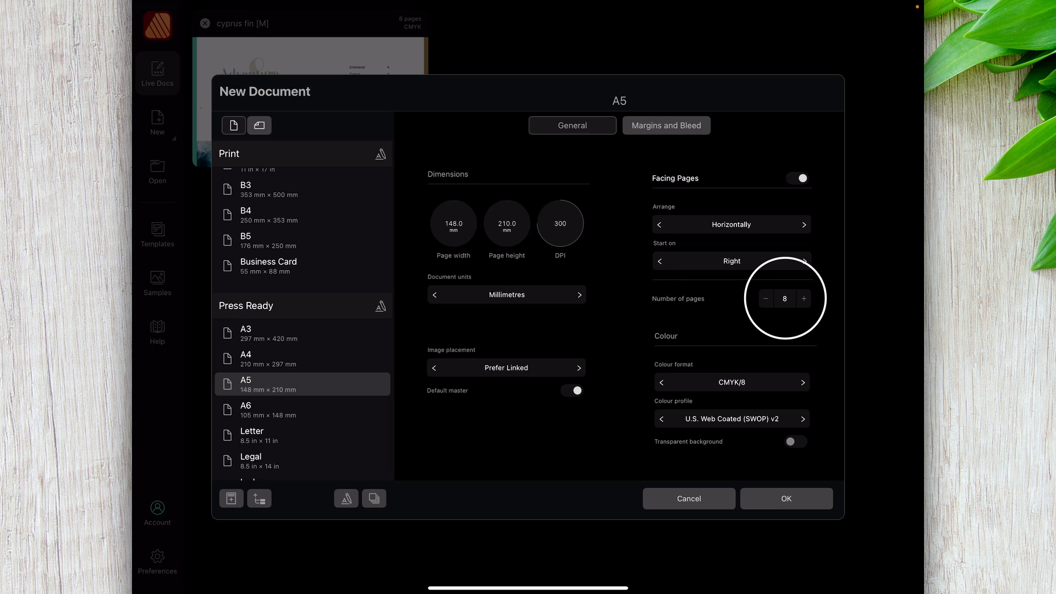
Try Grey/16 colour and other profiles, return to CMYK/8, and browse presets toward Press Ready A5.
click(731, 382)
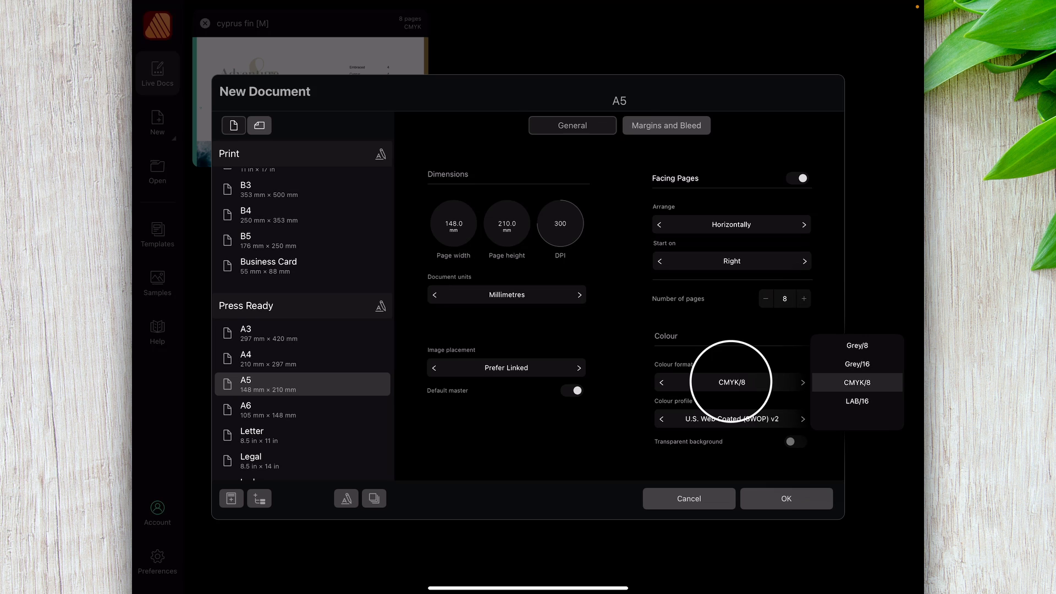
click(856, 383)
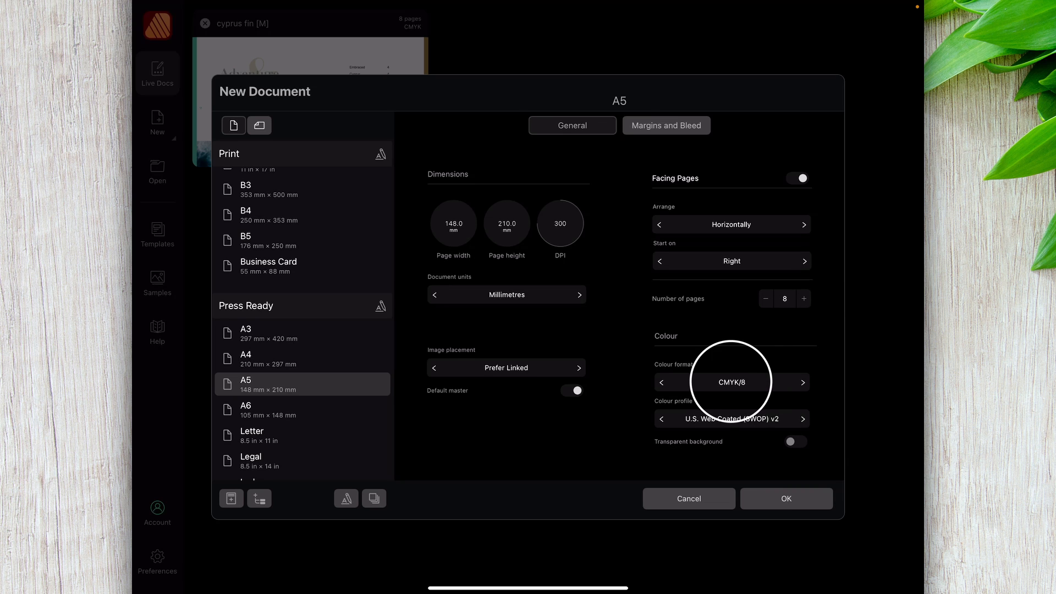
click(731, 418)
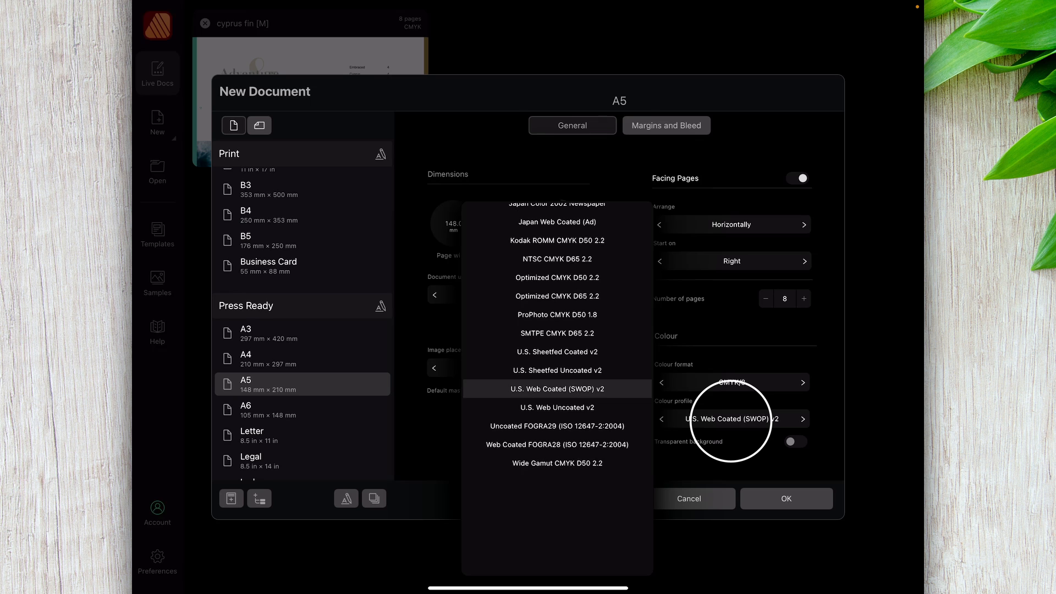
click(557, 389)
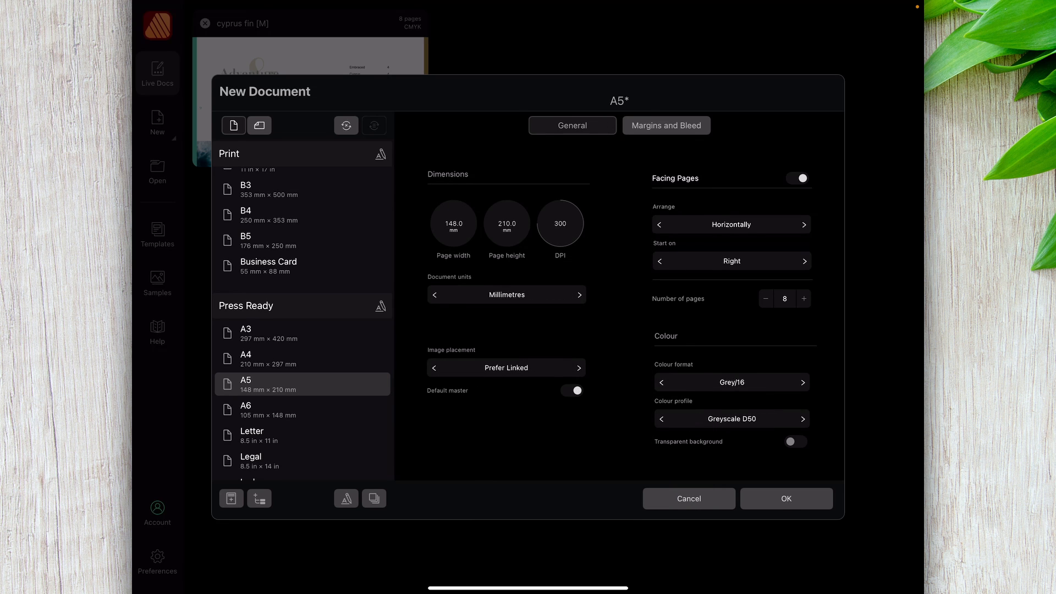
click(802, 382)
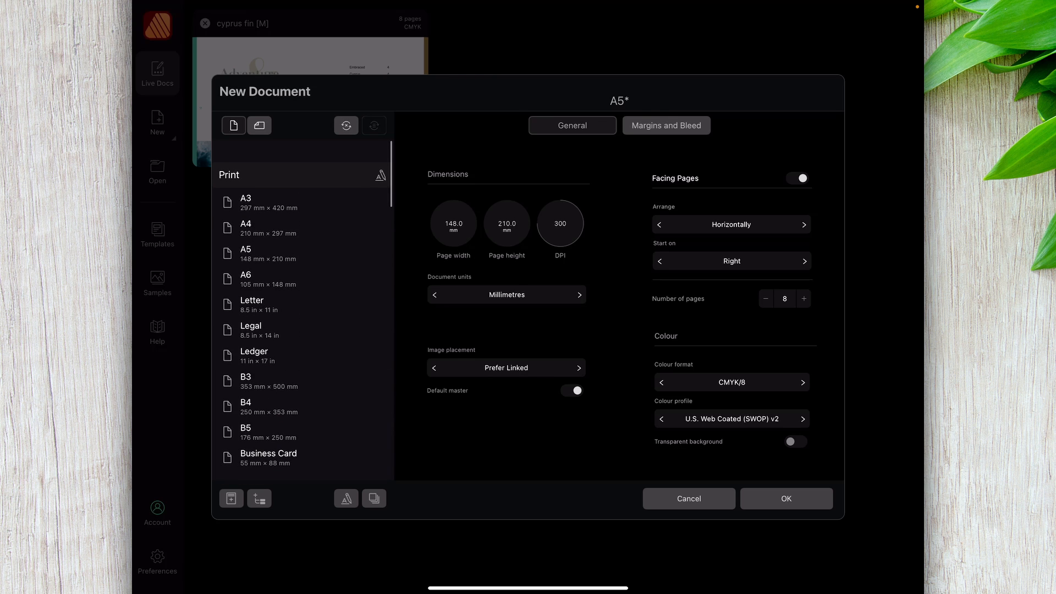
scroll(down, 3)
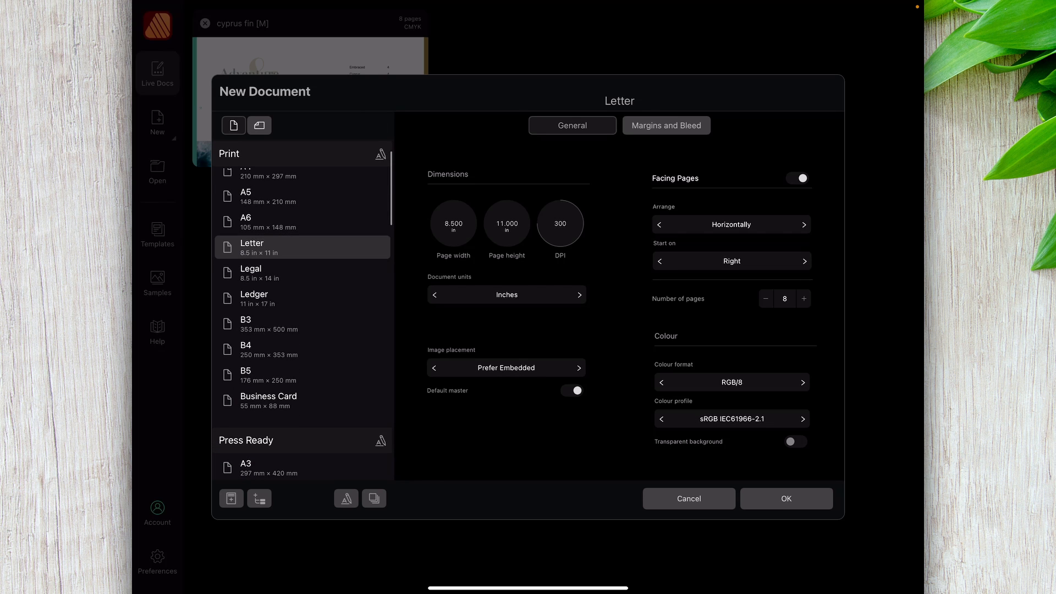
click(731, 383)
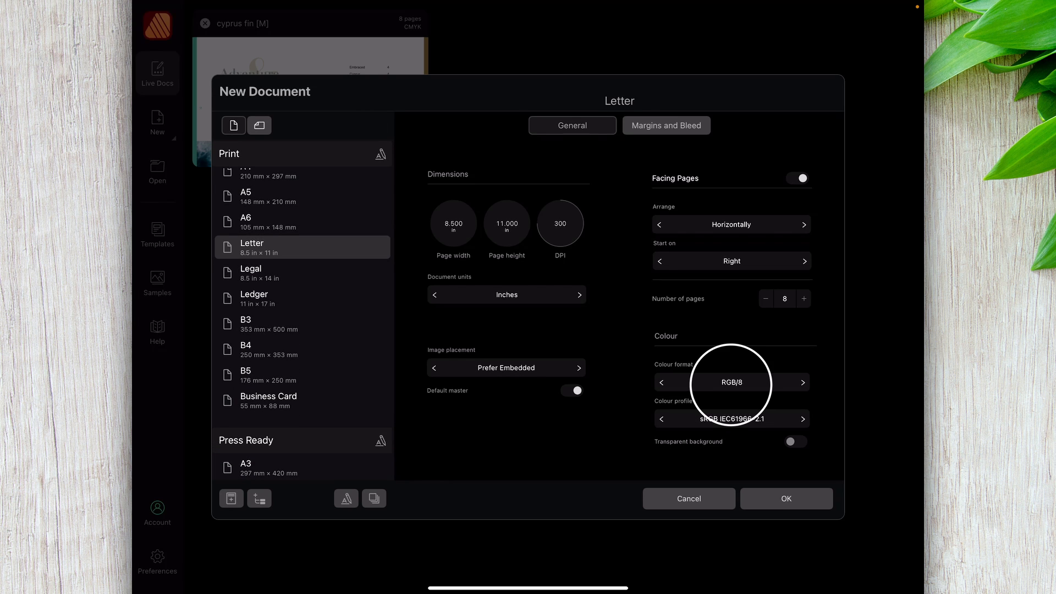
scroll(down, 3)
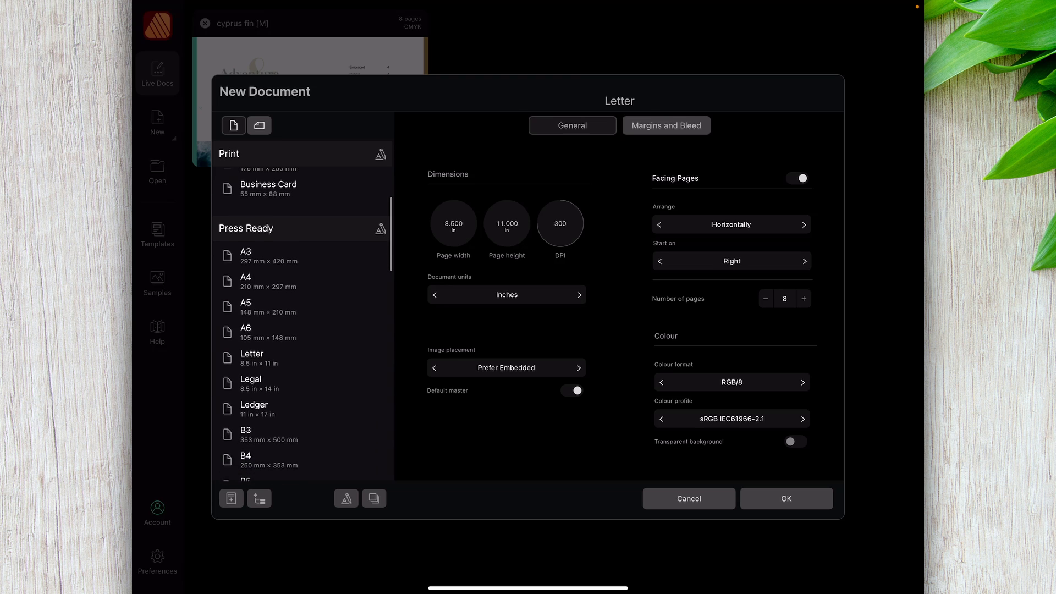
scroll(down, 3)
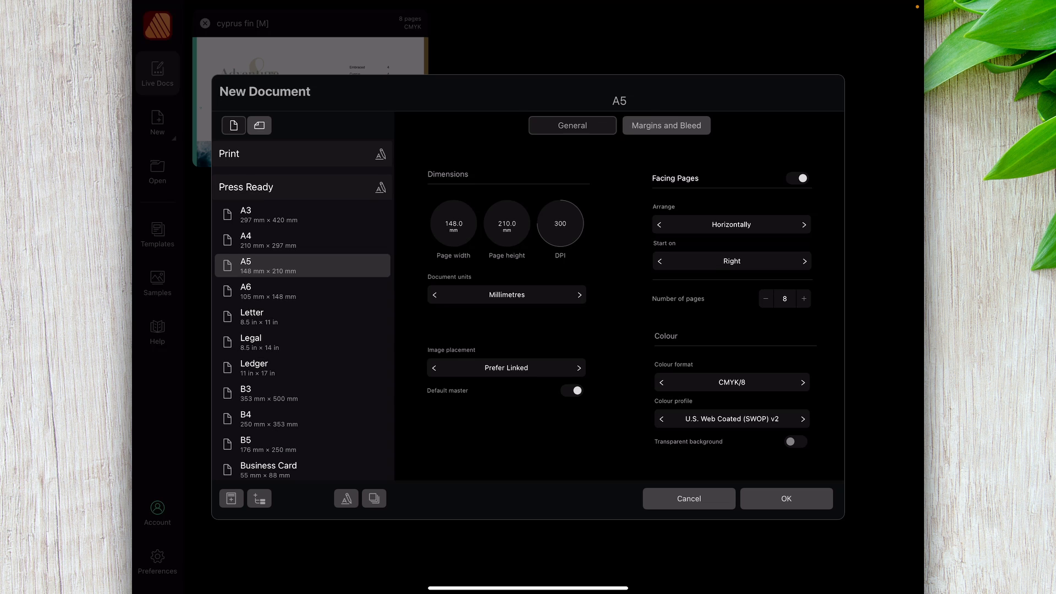
Check the Margins and Bleed tab with 3 mm bleed, then create the A5 document.
click(666, 125)
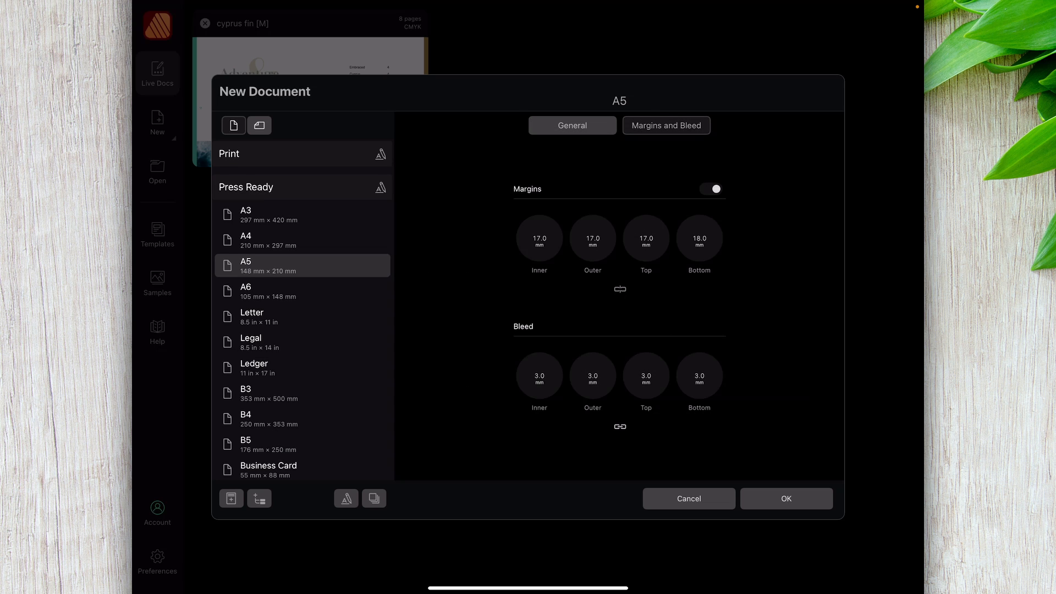
click(666, 125)
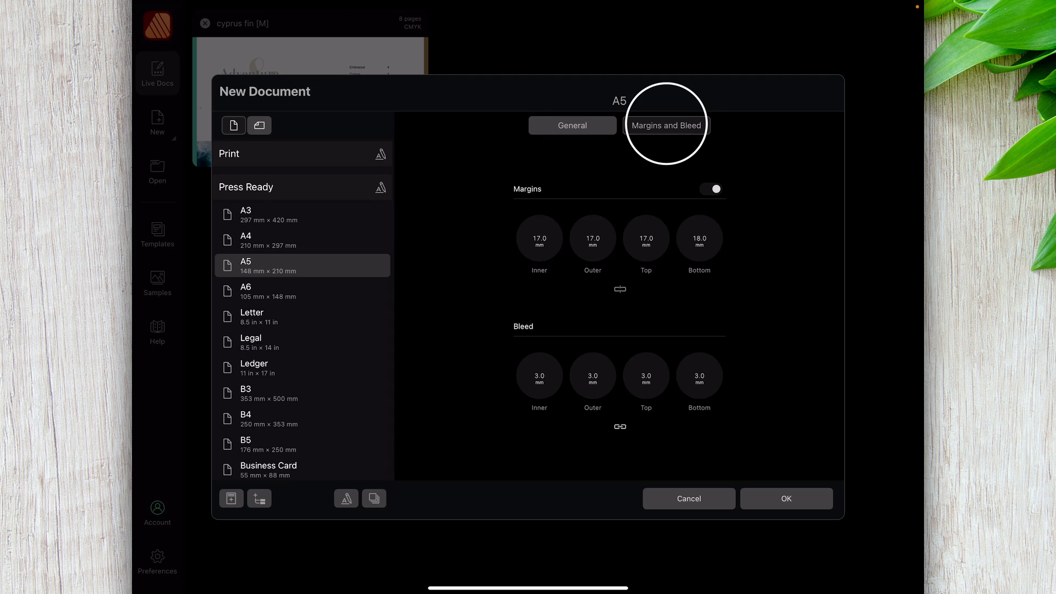
click(787, 498)
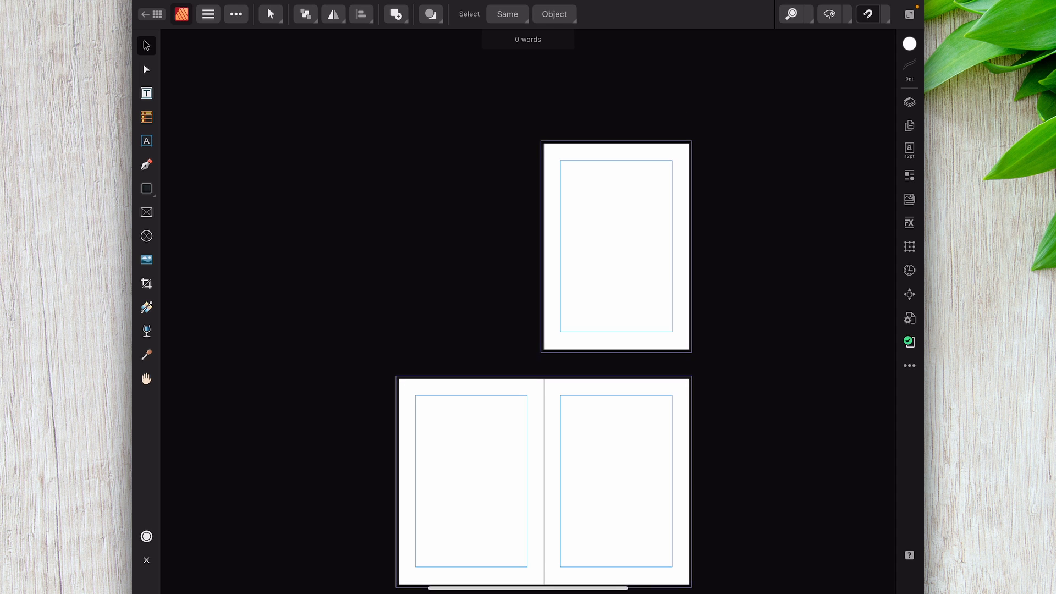
Scroll down past the single first page to view the blank facing spreads.
scroll(down, 3)
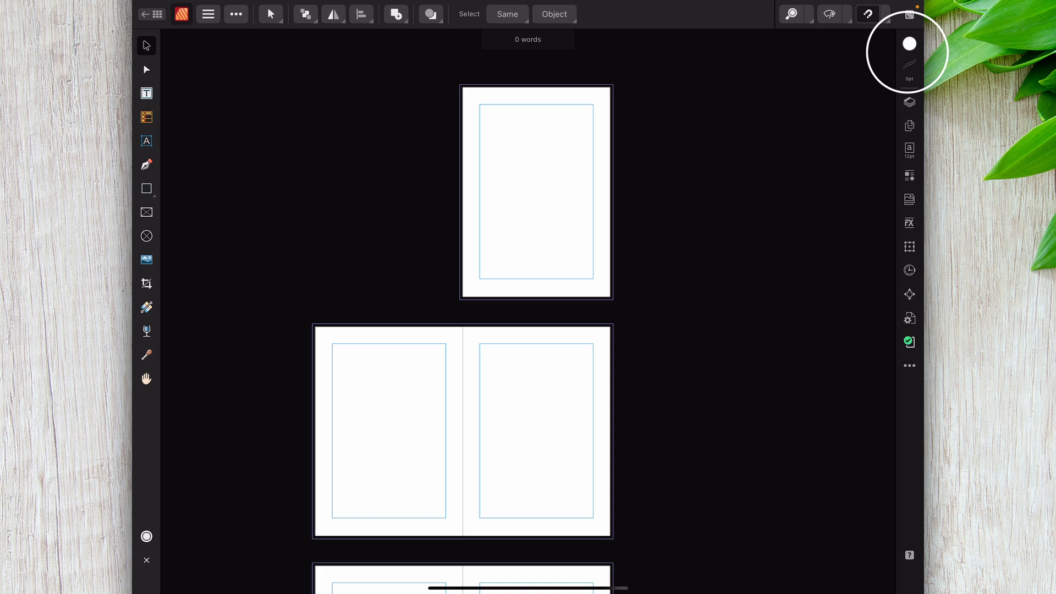
Glance at the Colour and Stroke studios, then show the master layer in Layers.
click(909, 44)
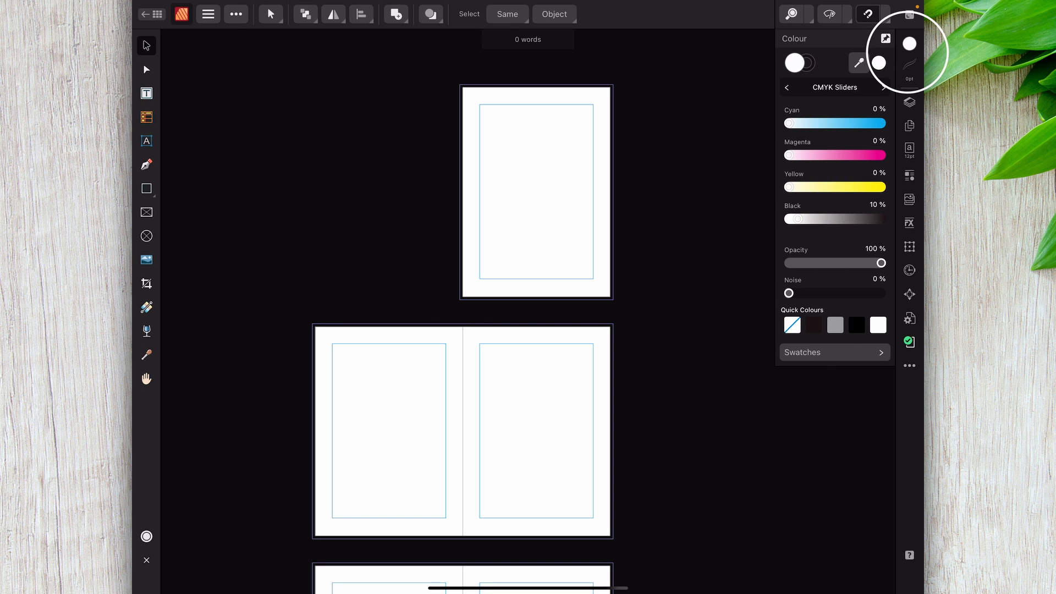
click(909, 62)
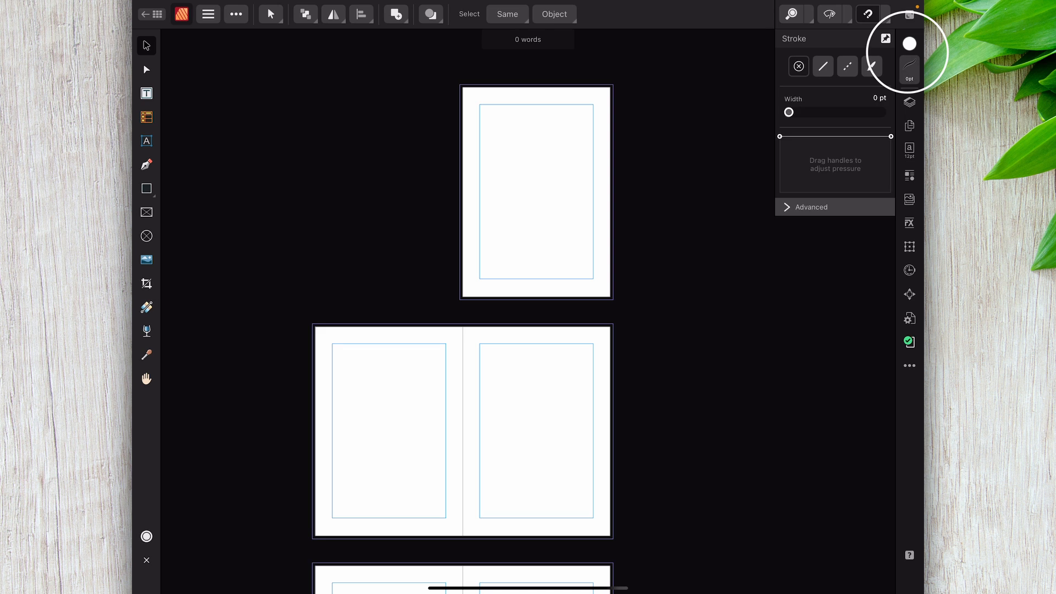
click(909, 102)
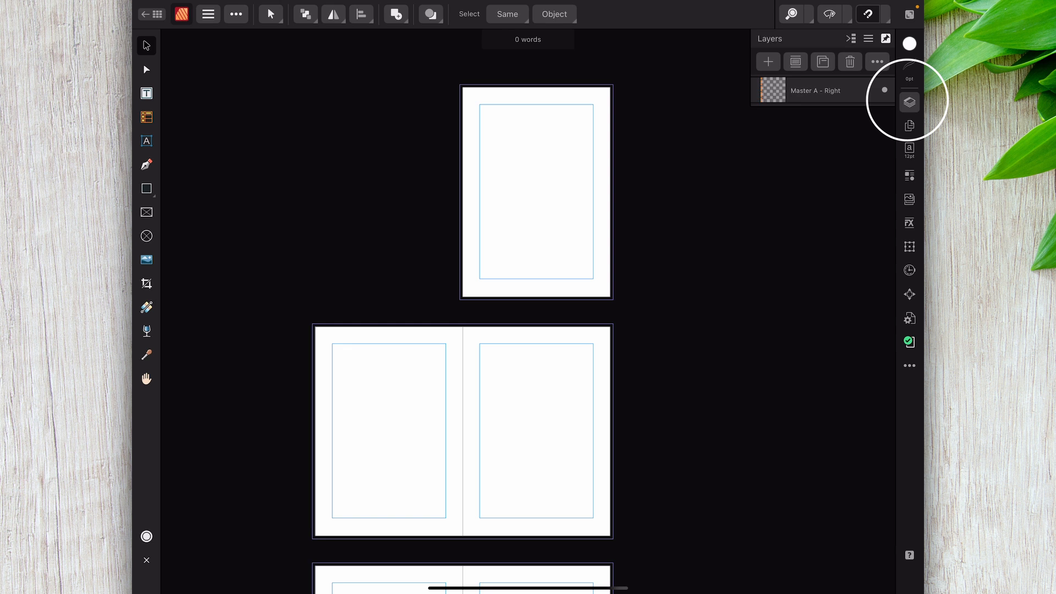
Scroll the Pages list, switch its header to Masters for Master A, then show the Text studio.
click(909, 125)
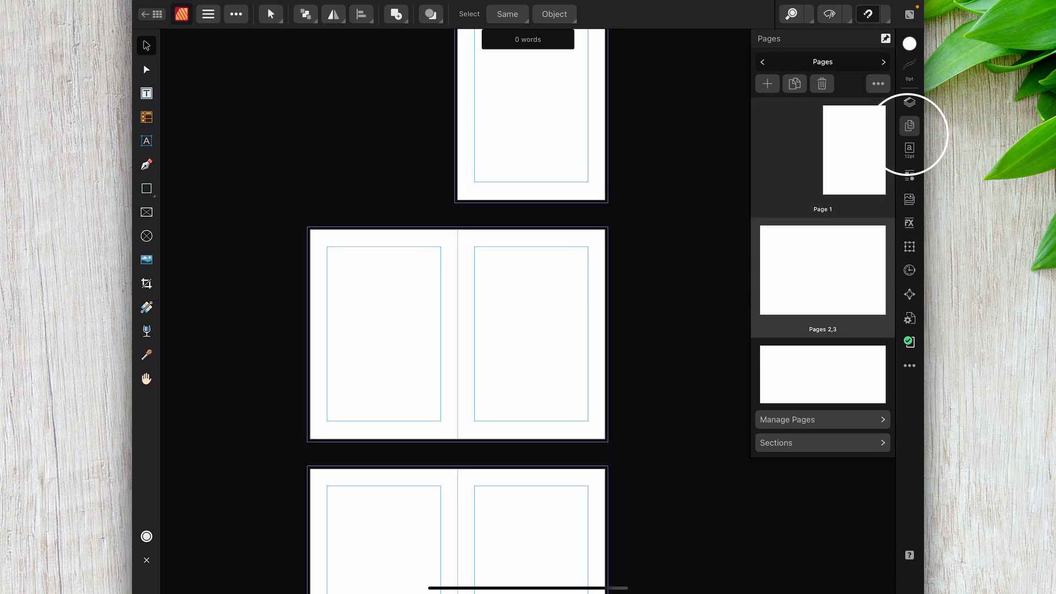
scroll(down, 3)
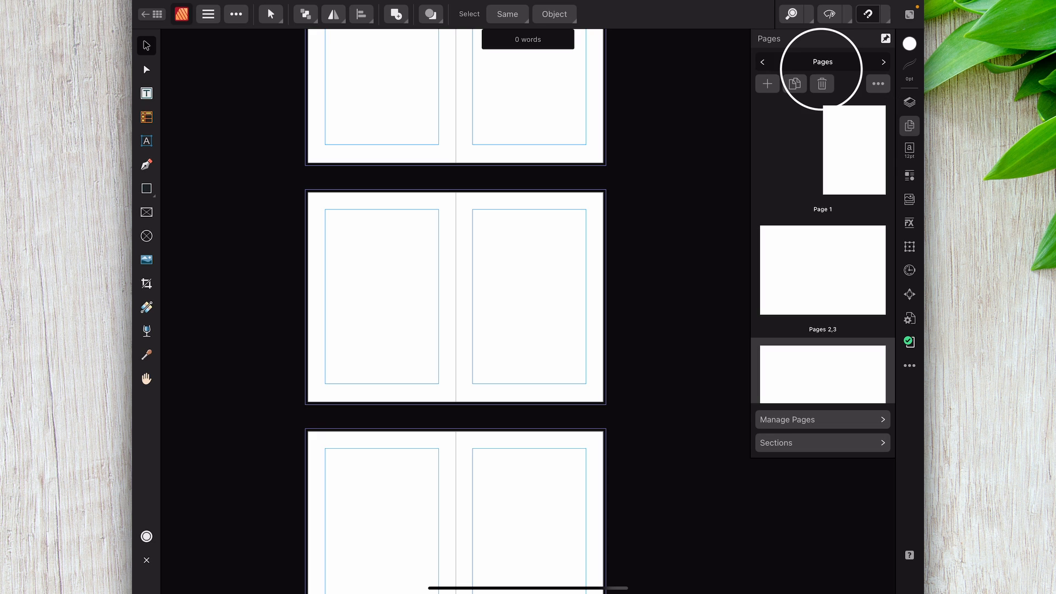
click(884, 61)
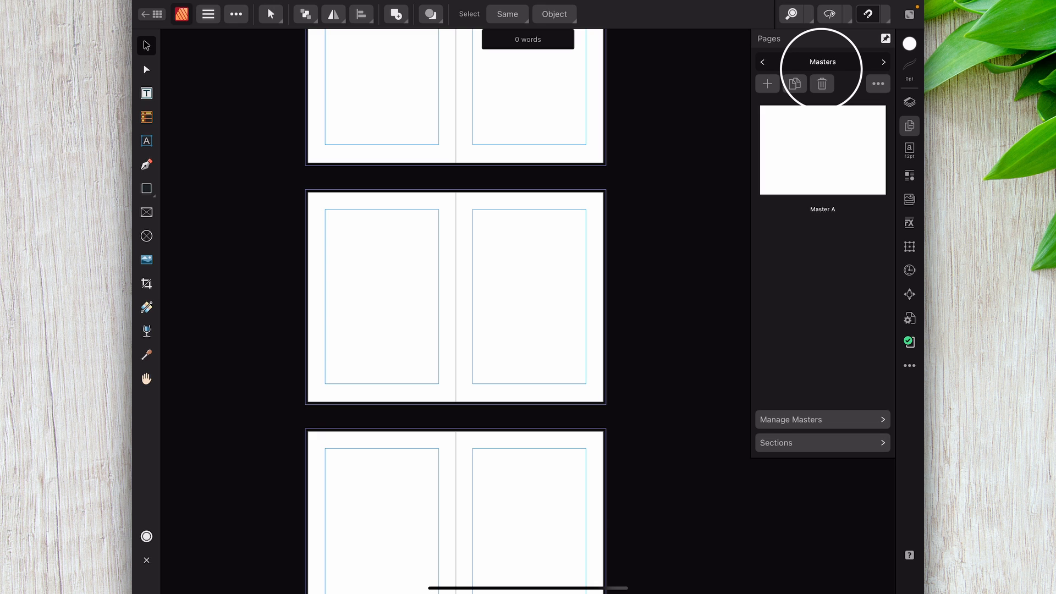
click(909, 150)
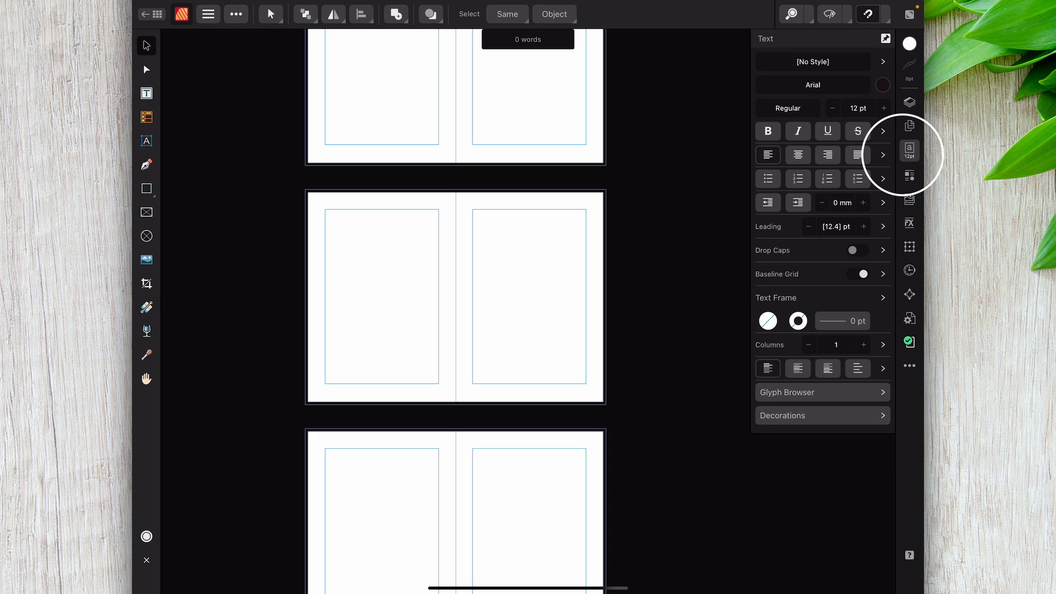
View the Assets studio, then change the Stock studio's source from Pixabay to Pexels.
click(910, 175)
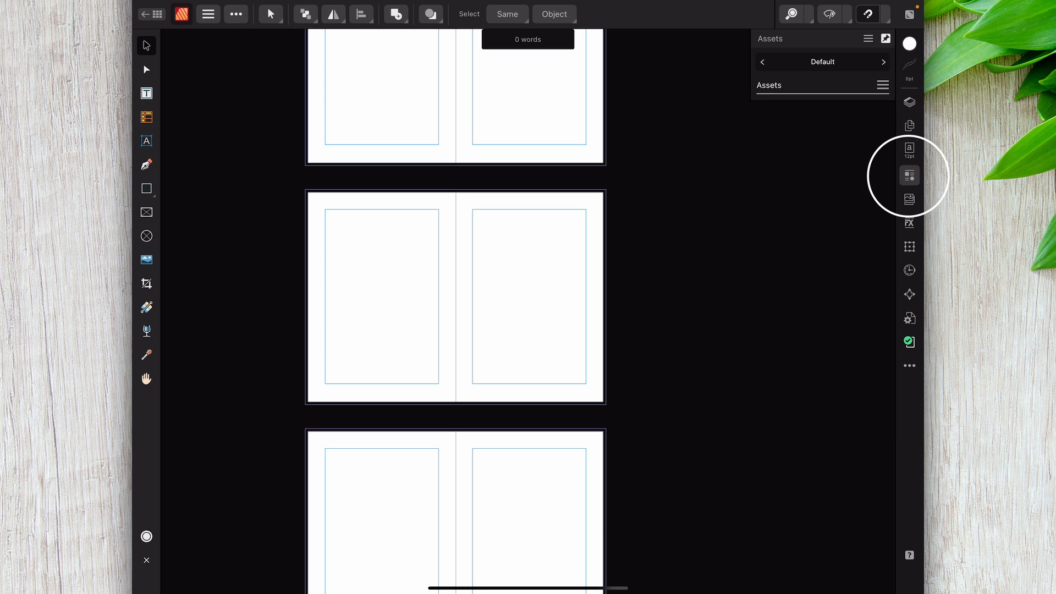
click(909, 199)
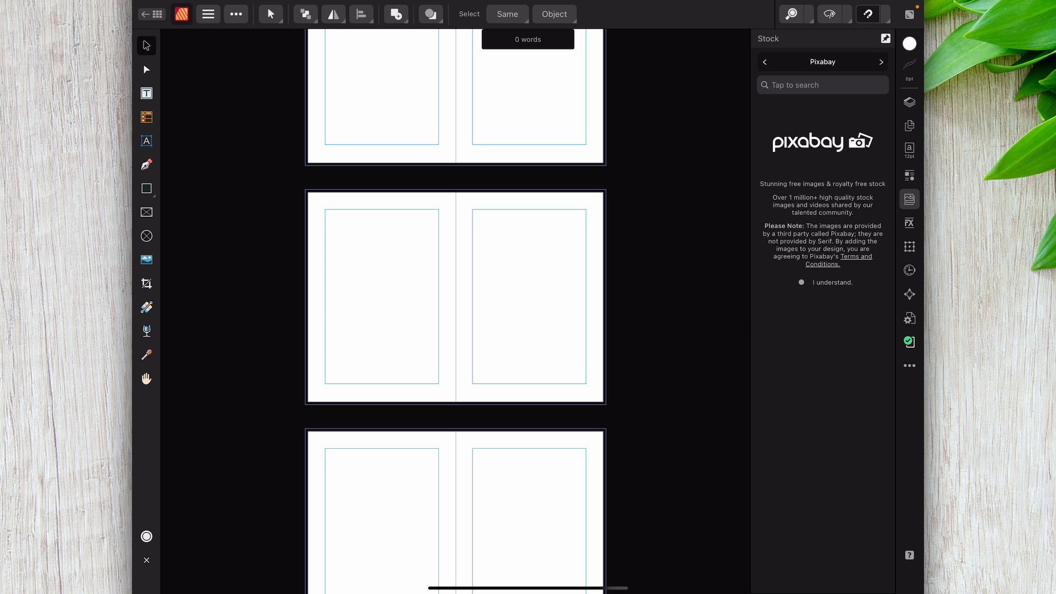
click(881, 62)
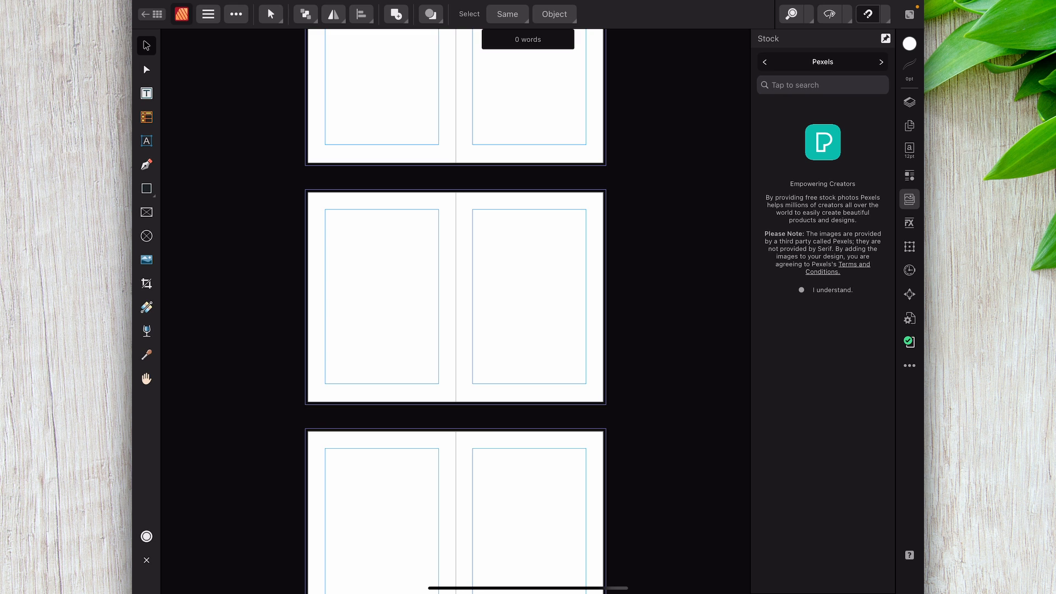
Tour Layer FX, Transform, History, Navigator and Resource Manager, ending on Preflight's Default live profile.
click(909, 223)
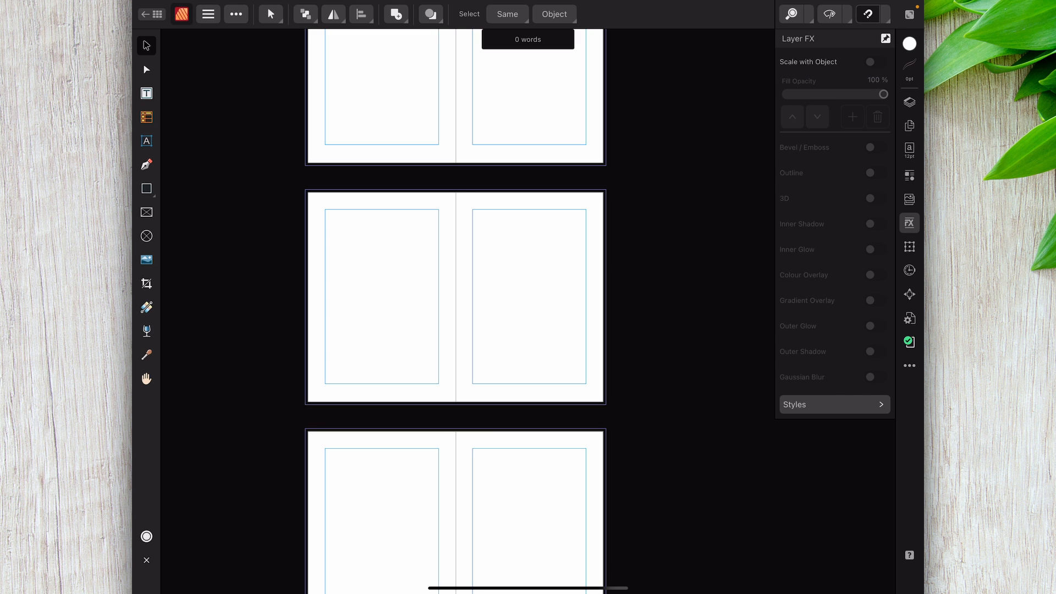
click(908, 246)
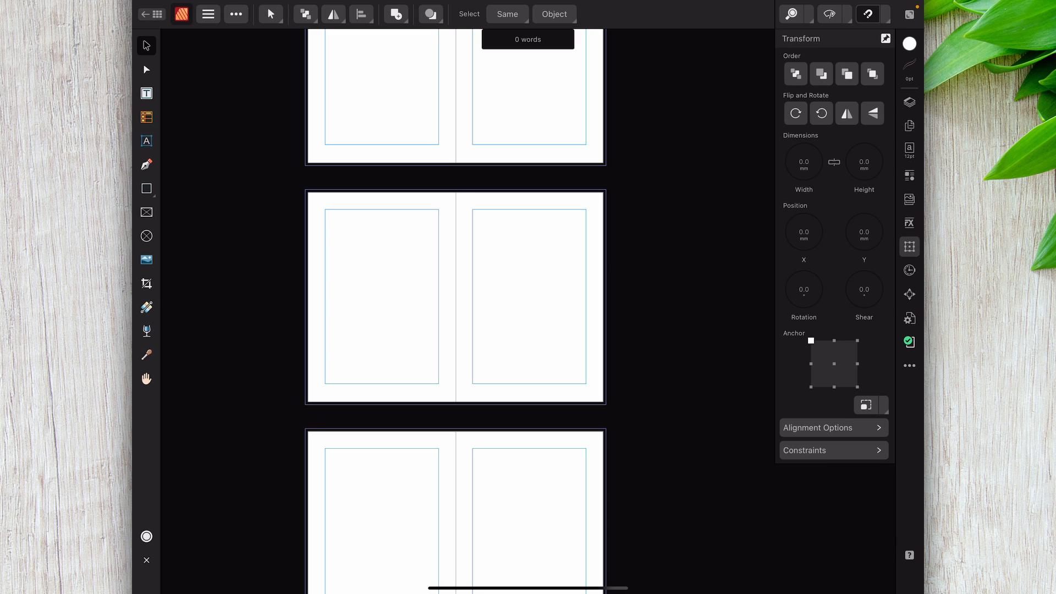
click(909, 270)
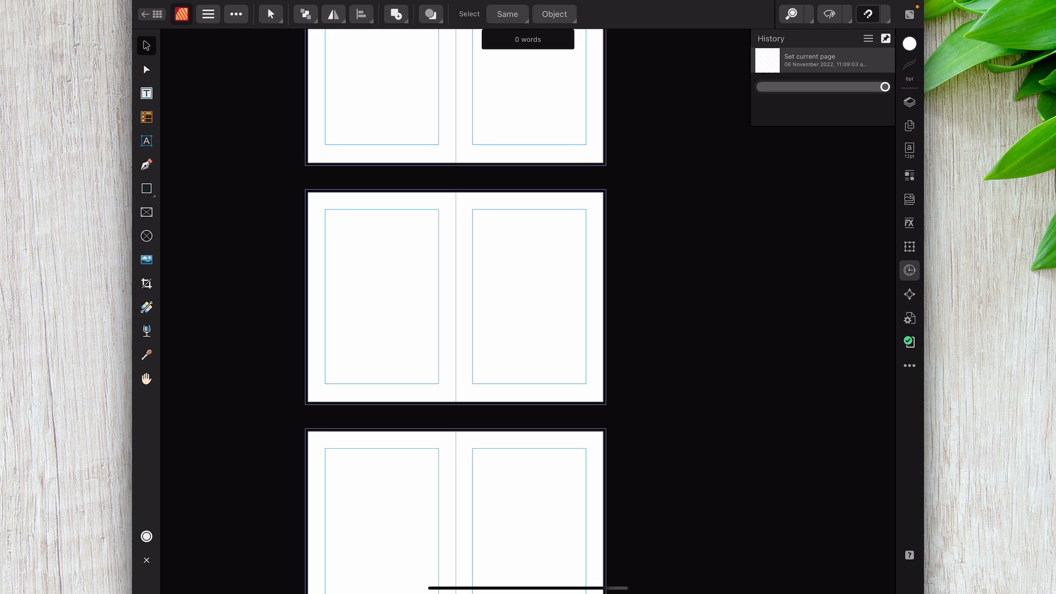
click(909, 294)
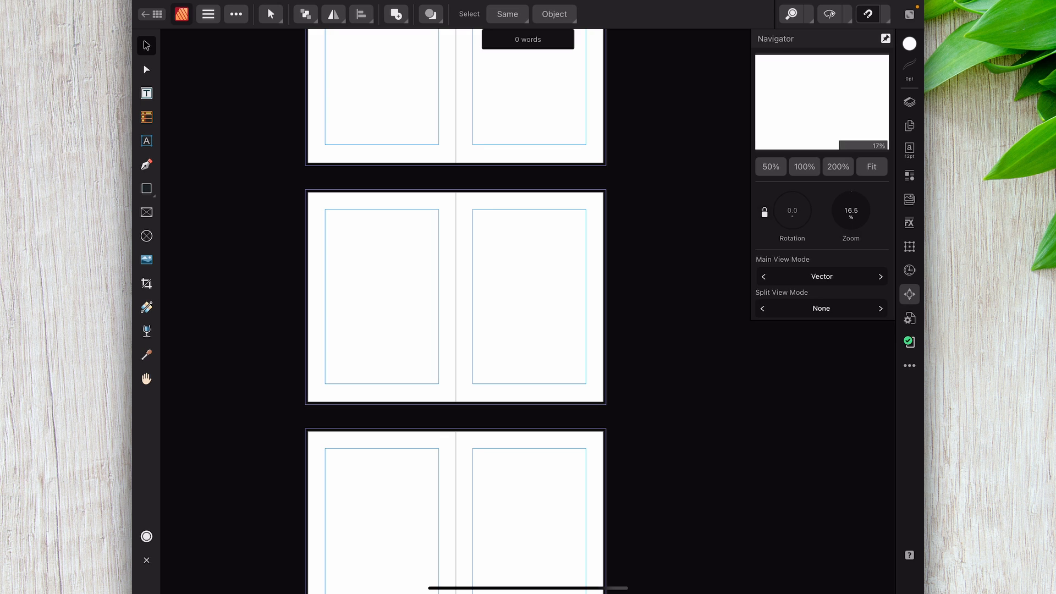
click(909, 318)
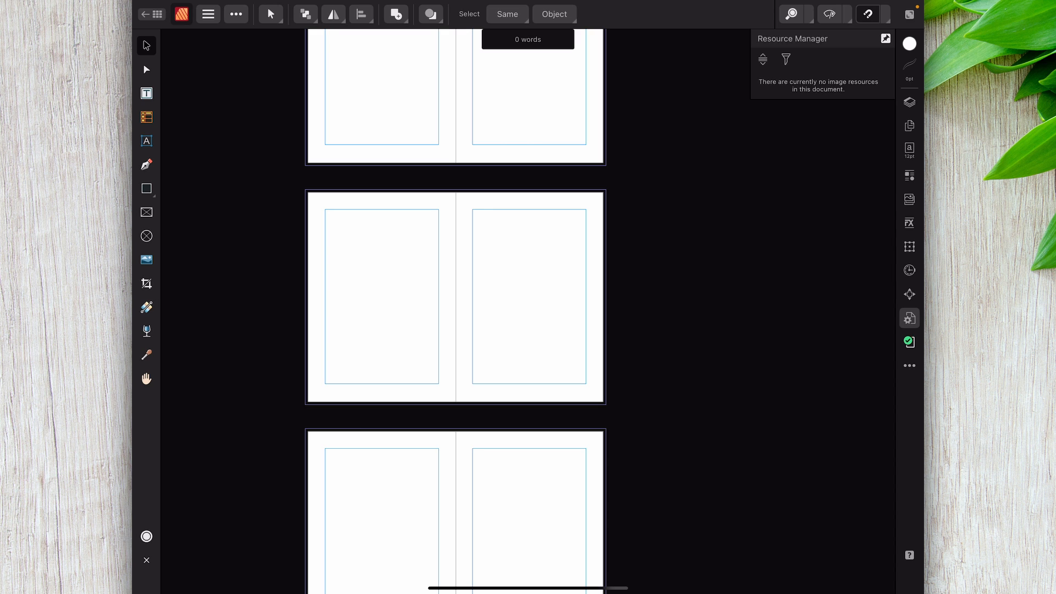
click(909, 341)
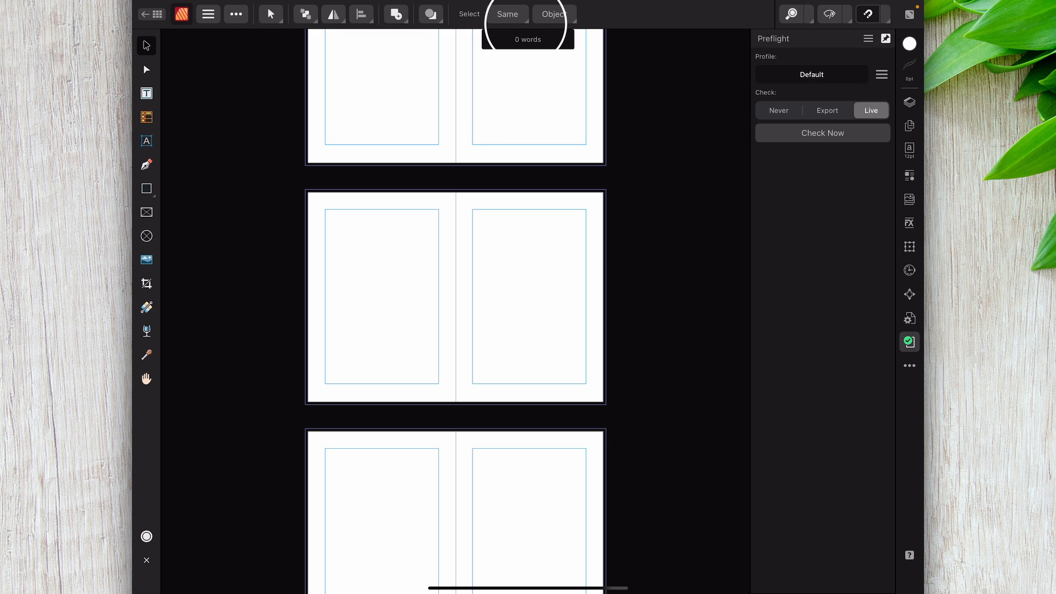
Browse the Select Same, Geometry, Align, Flip/Rotate and Arrange menus, ending at selection options.
click(554, 14)
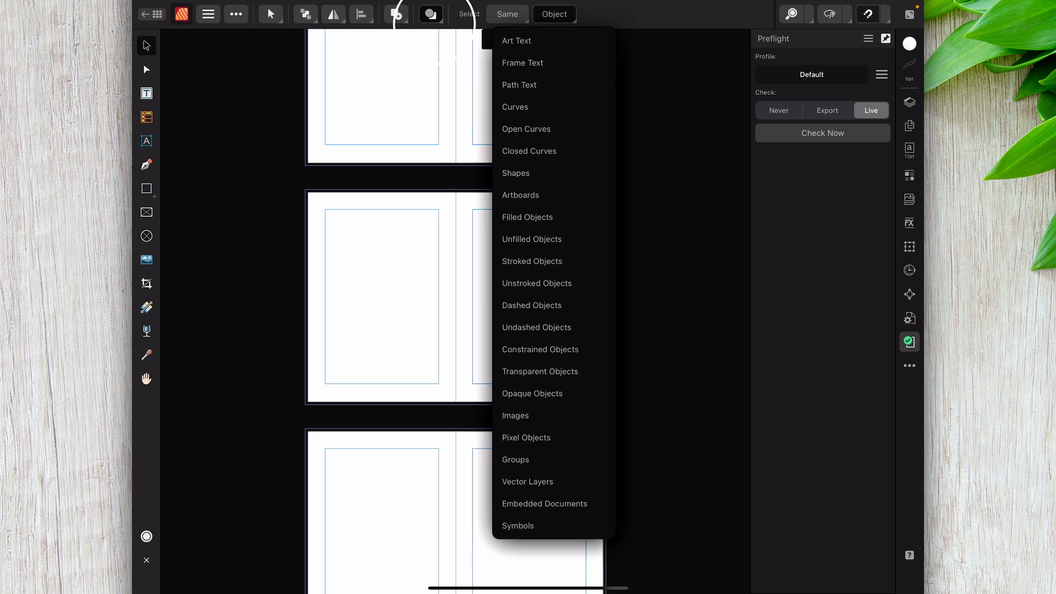
click(430, 13)
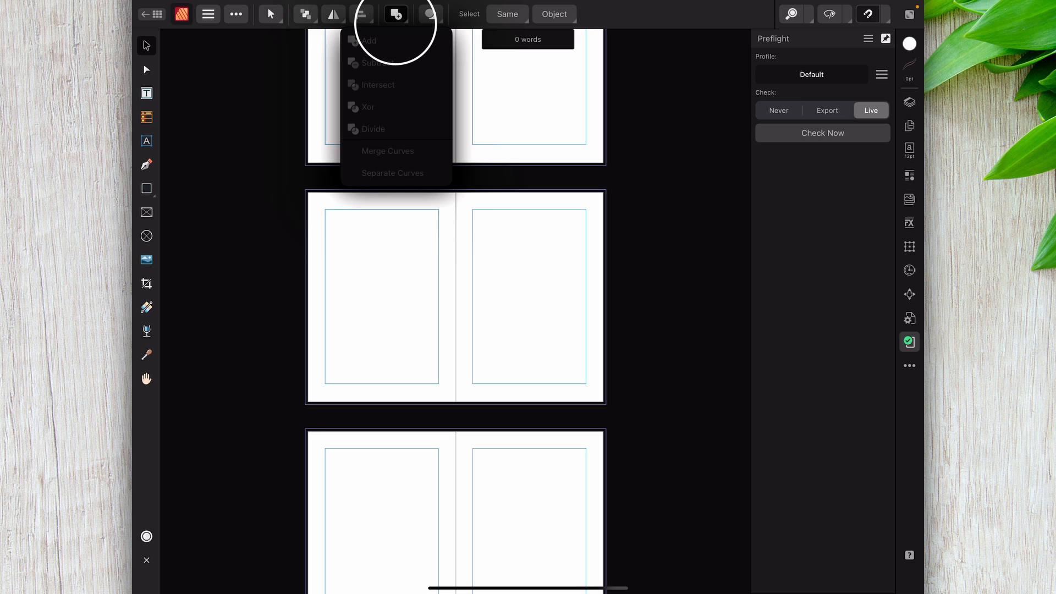
click(357, 15)
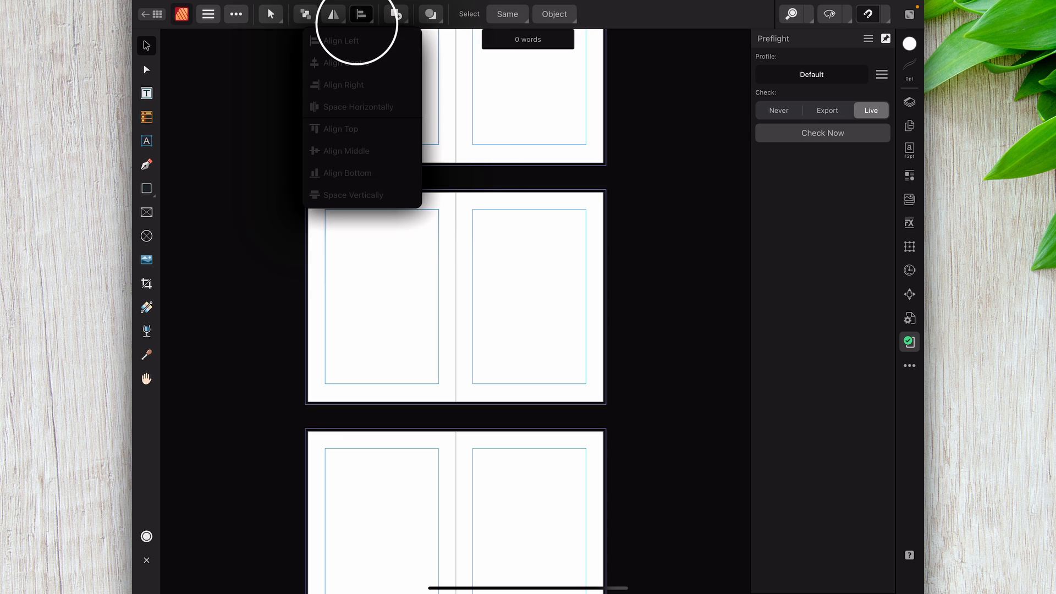
click(333, 15)
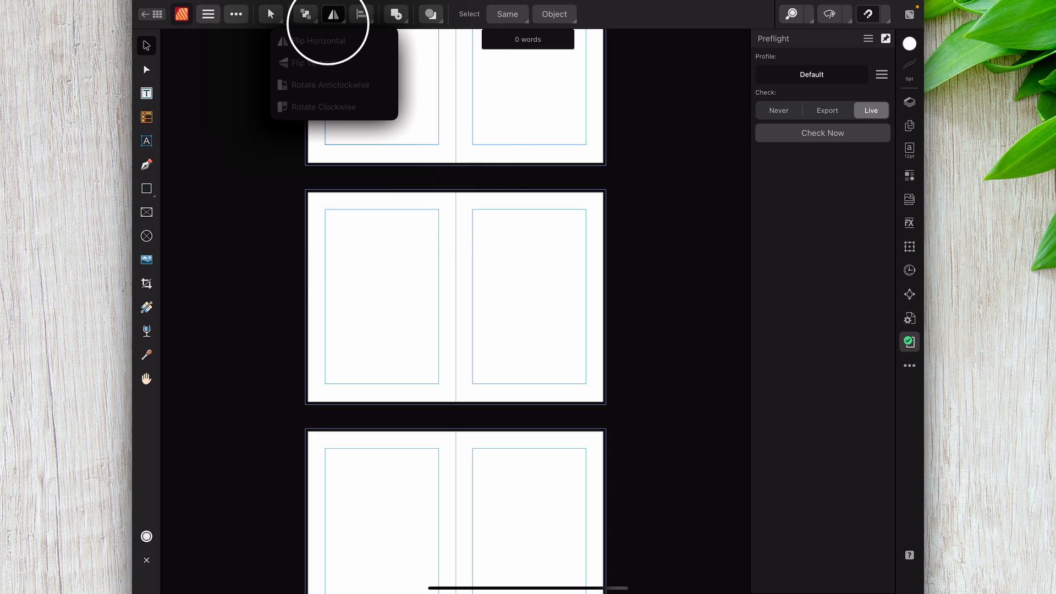
click(305, 14)
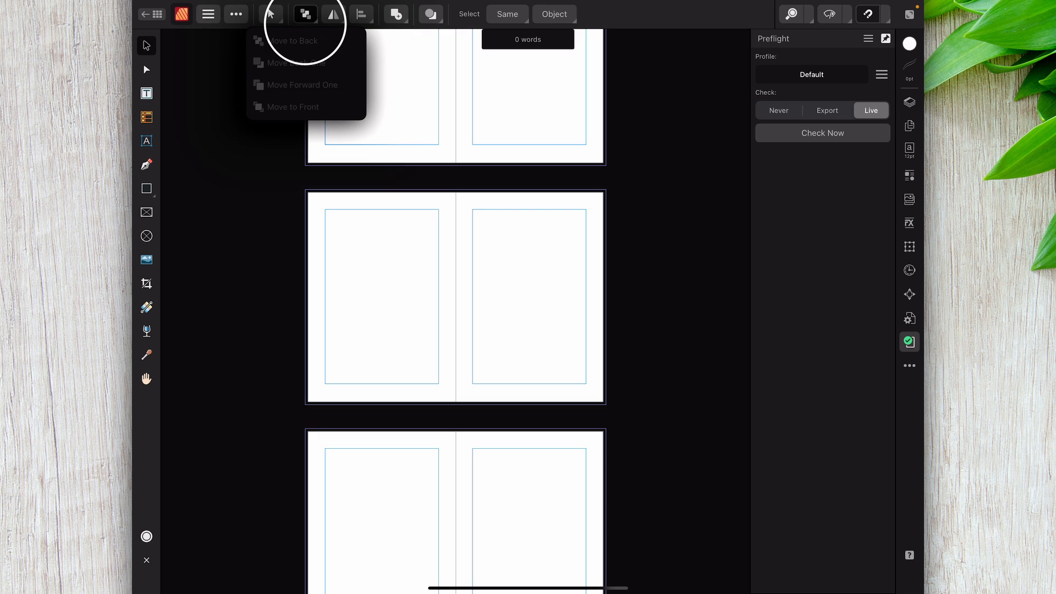
click(271, 15)
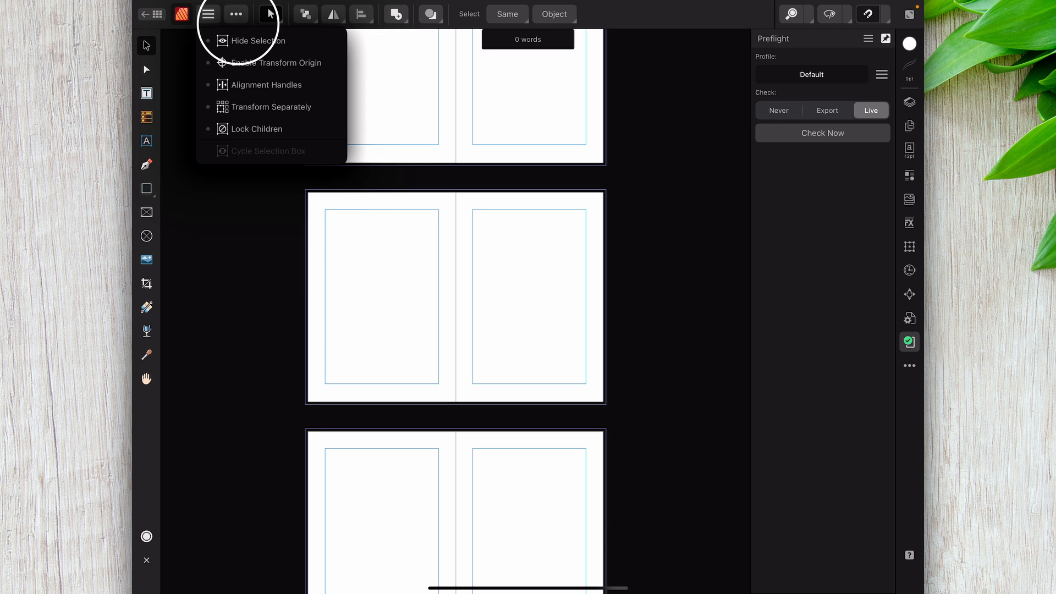
View the Edit menu's Clipboard and Operations, then use the Document menu to open the Cyprus brochure.
click(235, 13)
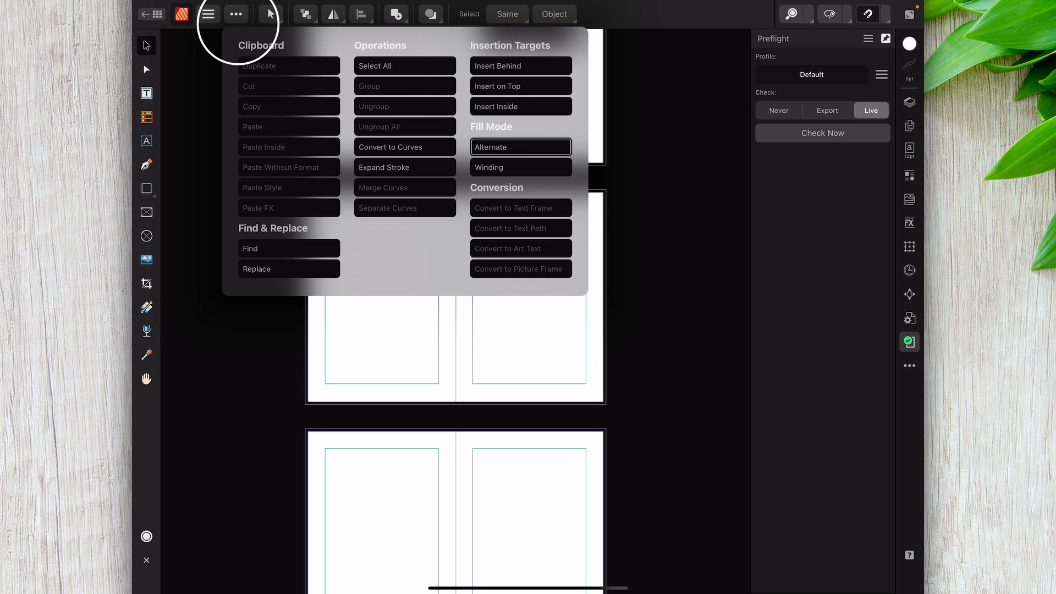
click(212, 15)
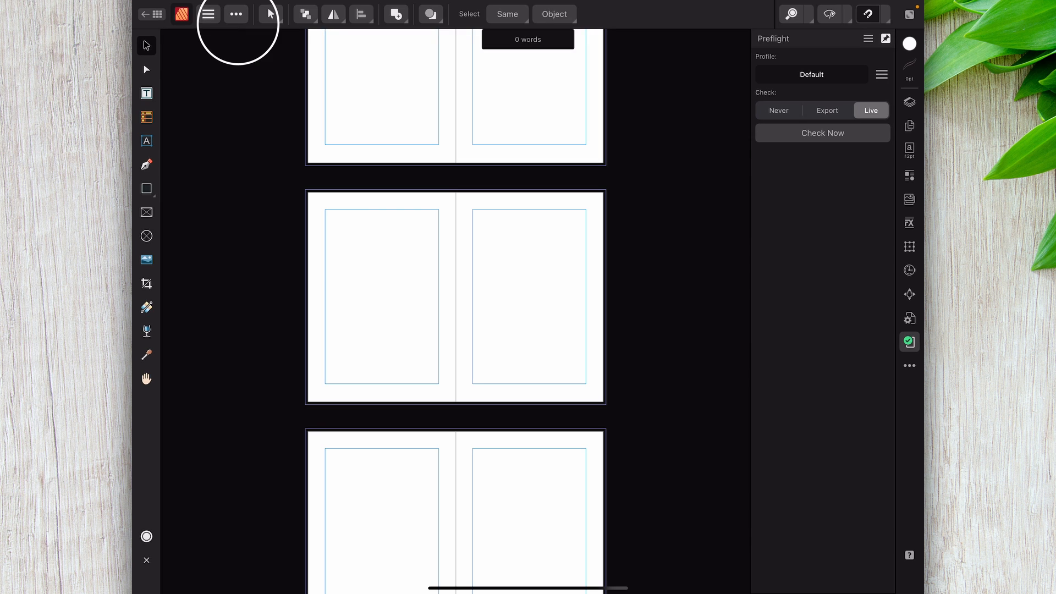
click(211, 15)
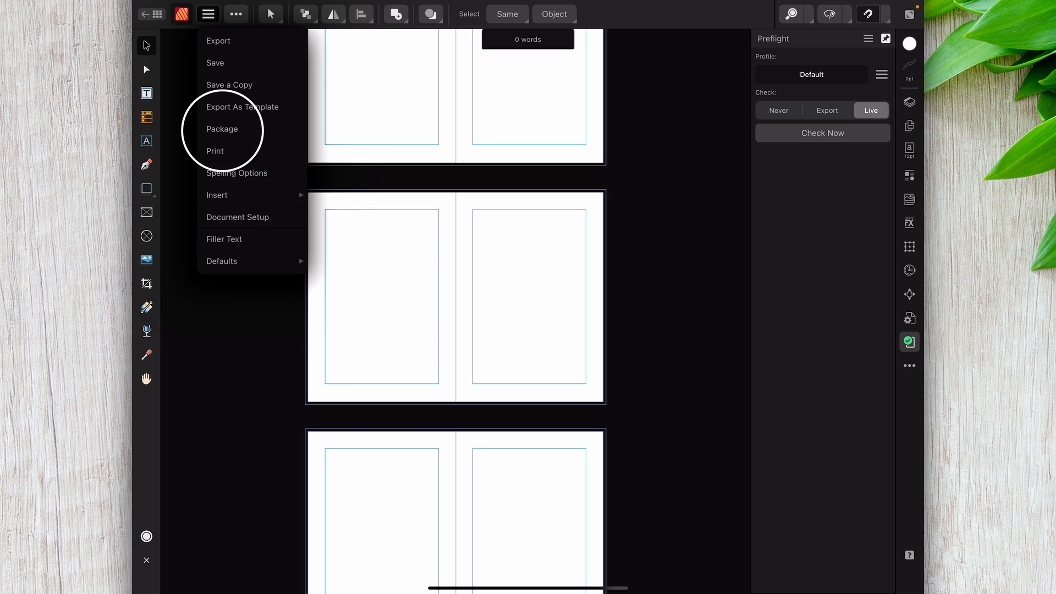
click(208, 14)
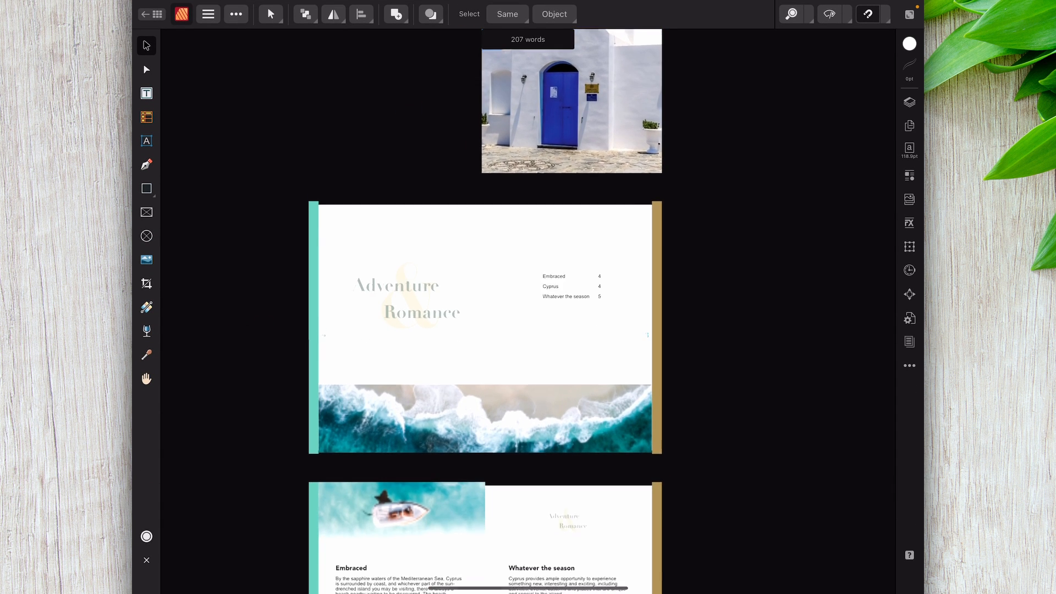
Scroll the brochure down to the sunset weather table and open the Publisher/Designer/Photo switch menu.
scroll(down, 3)
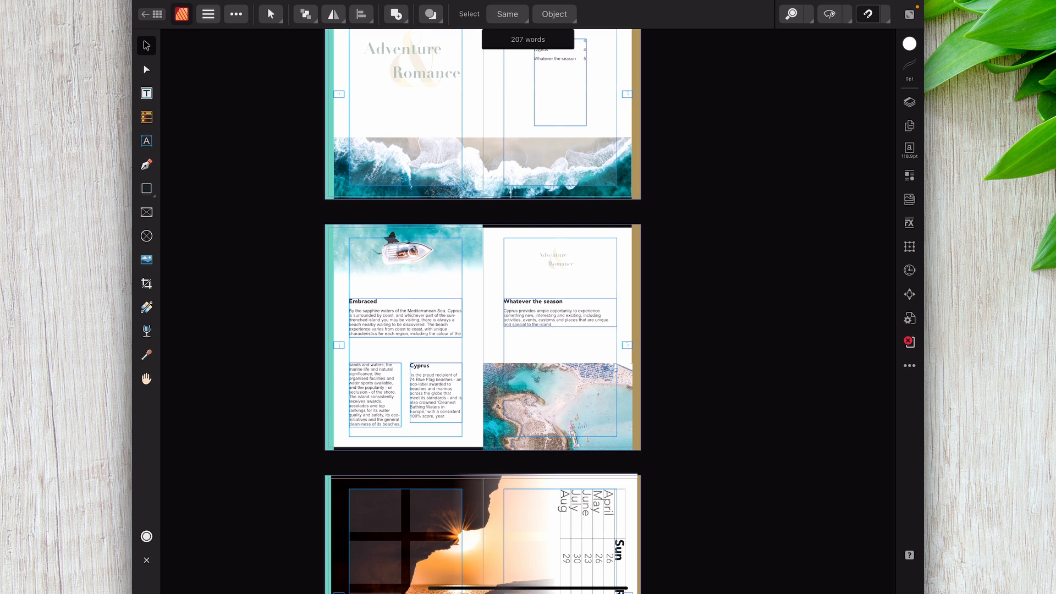
scroll(down, 3)
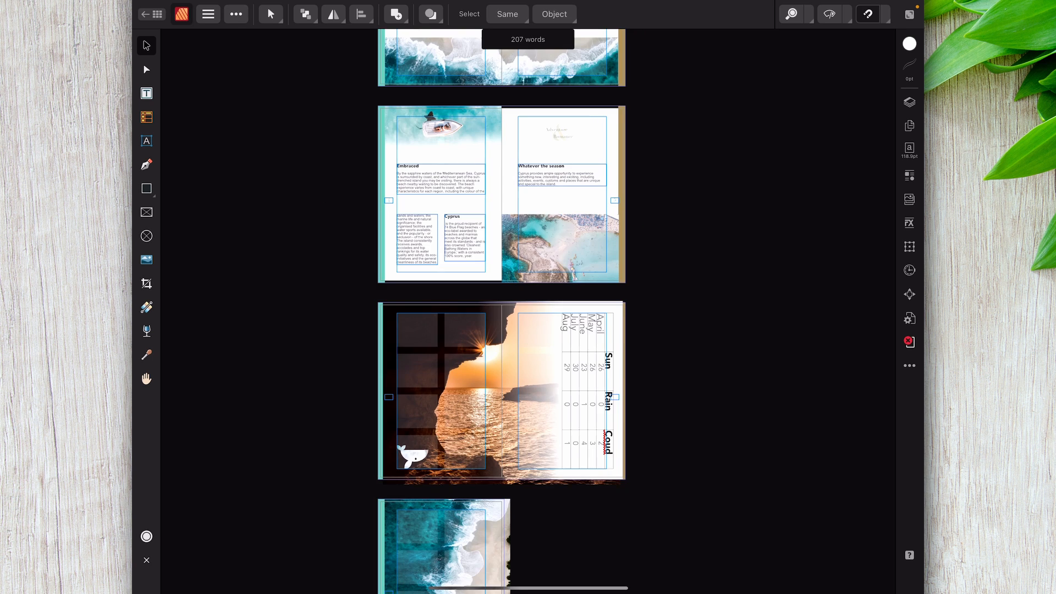
scroll(down, 3)
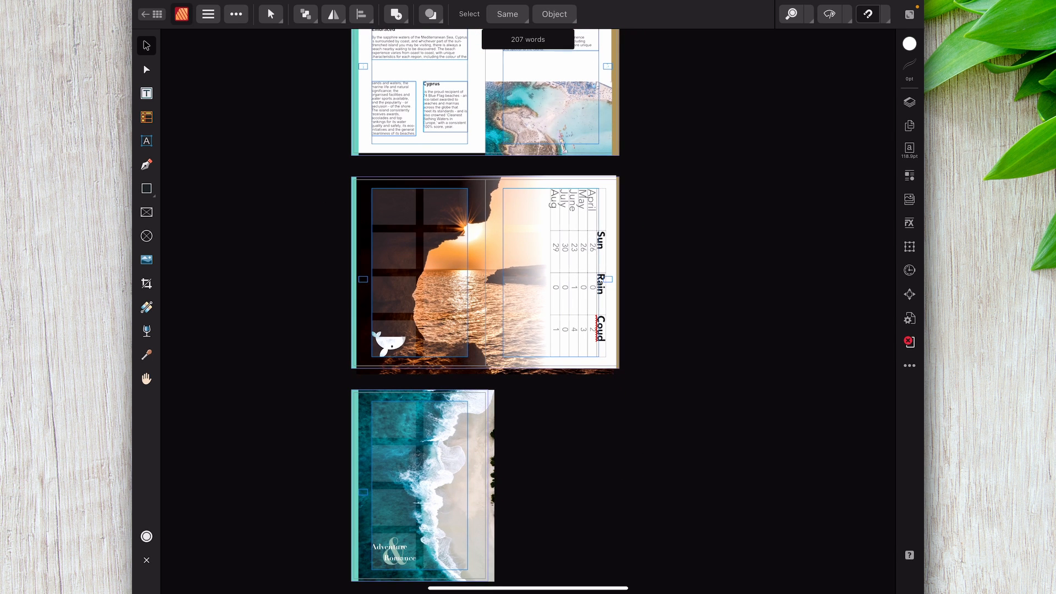
scroll(down, 3)
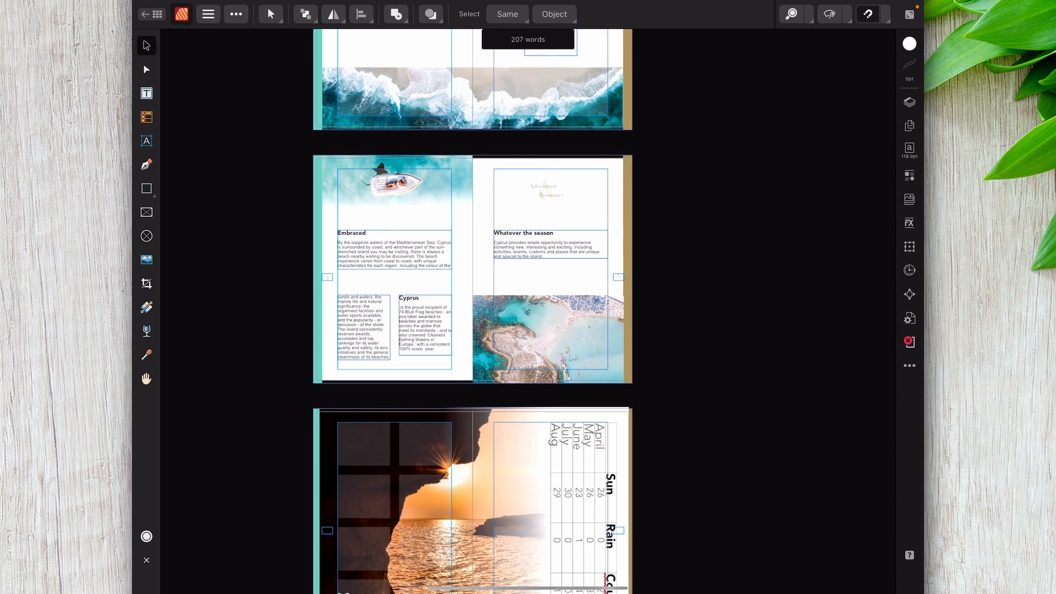
scroll(down, 3)
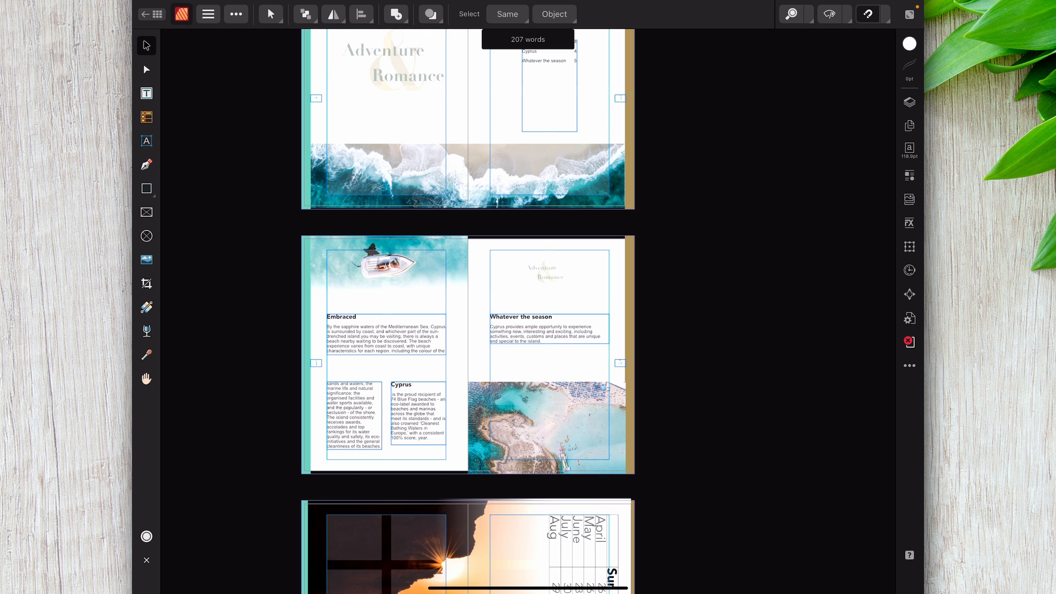
scroll(down, 3)
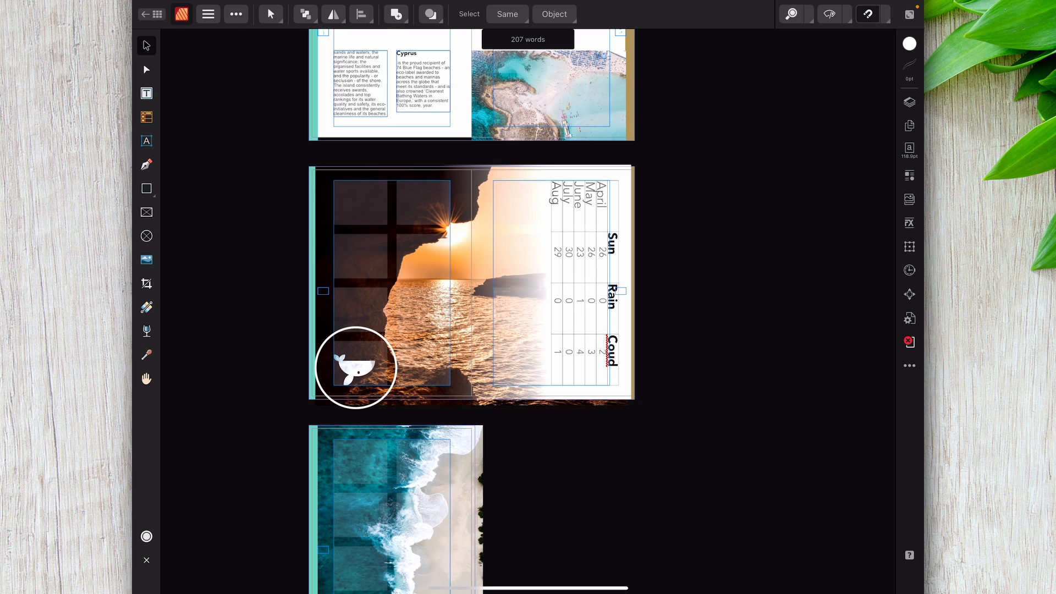
click(182, 15)
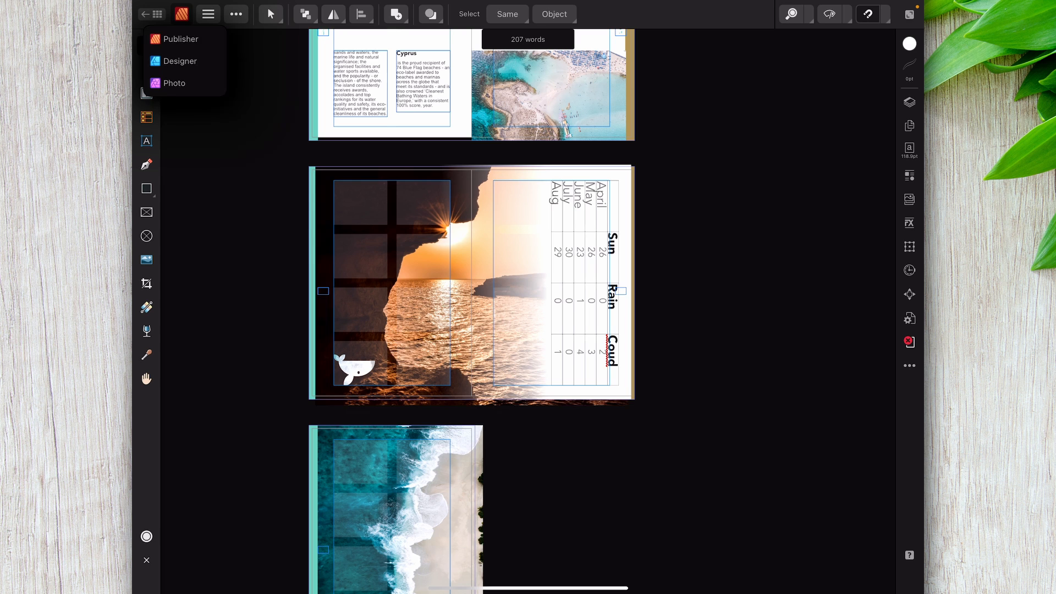
Switch the brochure to the Designer persona from the persona menu at top-left.
click(179, 61)
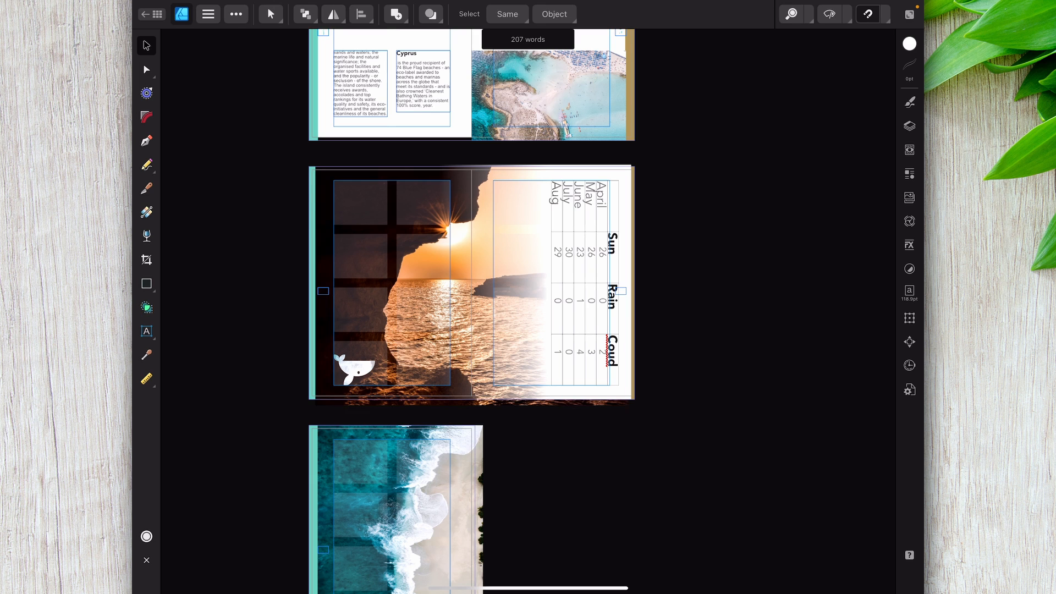
click(183, 14)
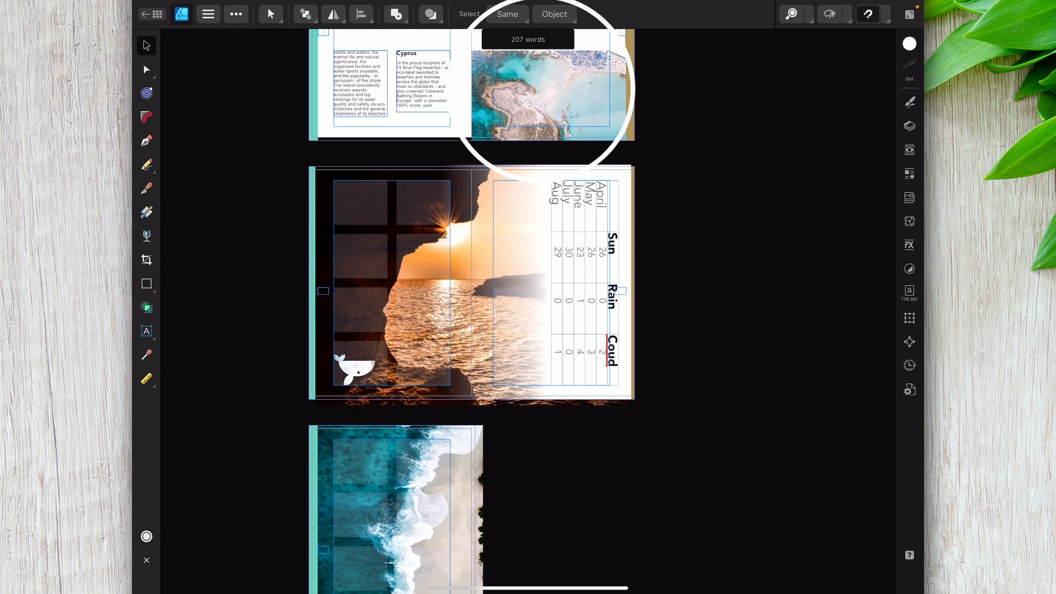
In Photo persona, give the beach photo a Black & White adjustment with Blue at 300%.
click(546, 94)
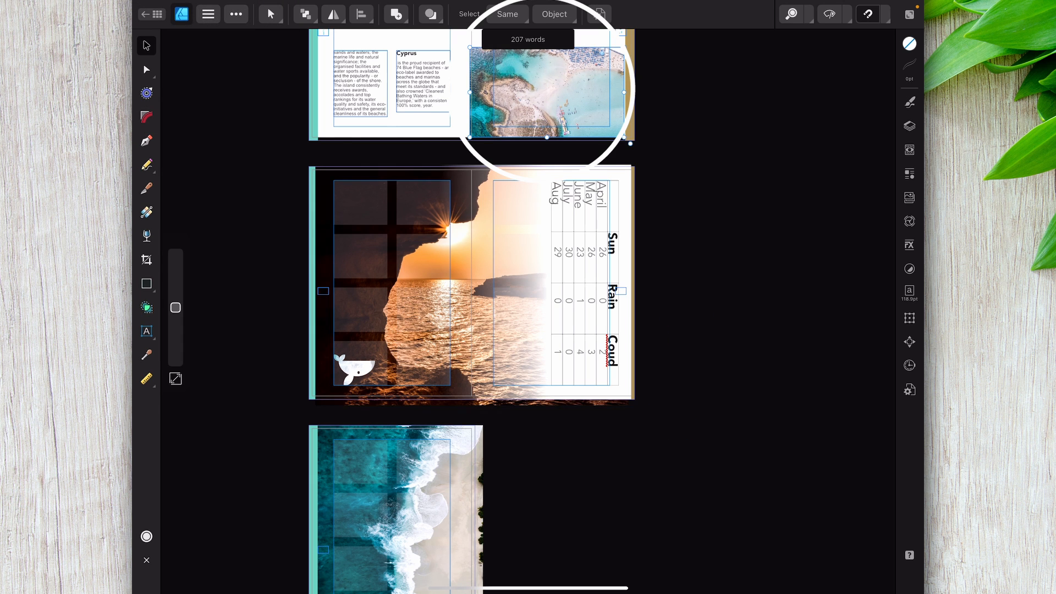
click(183, 13)
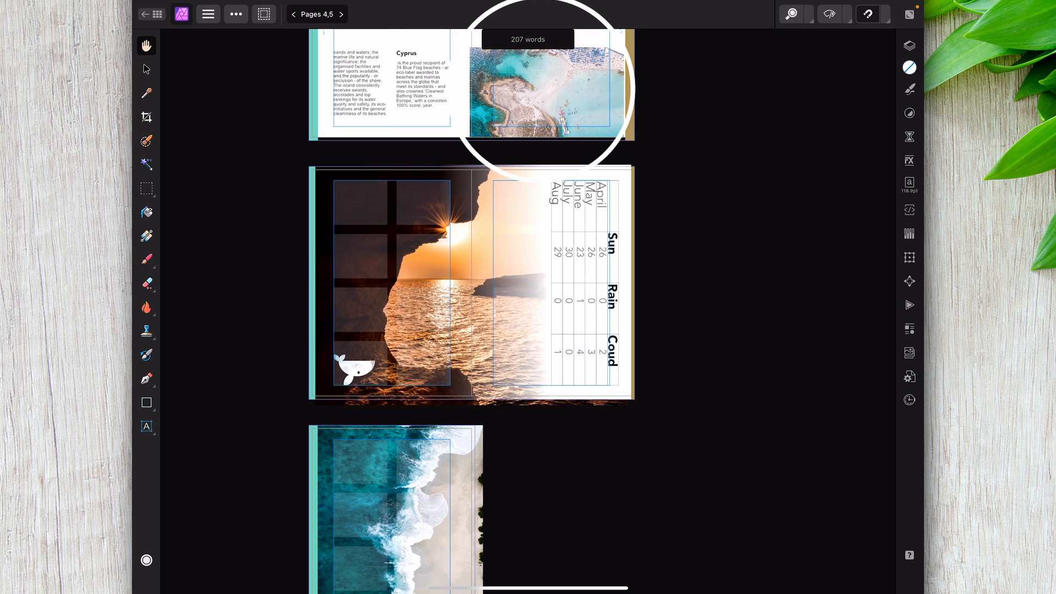
click(909, 112)
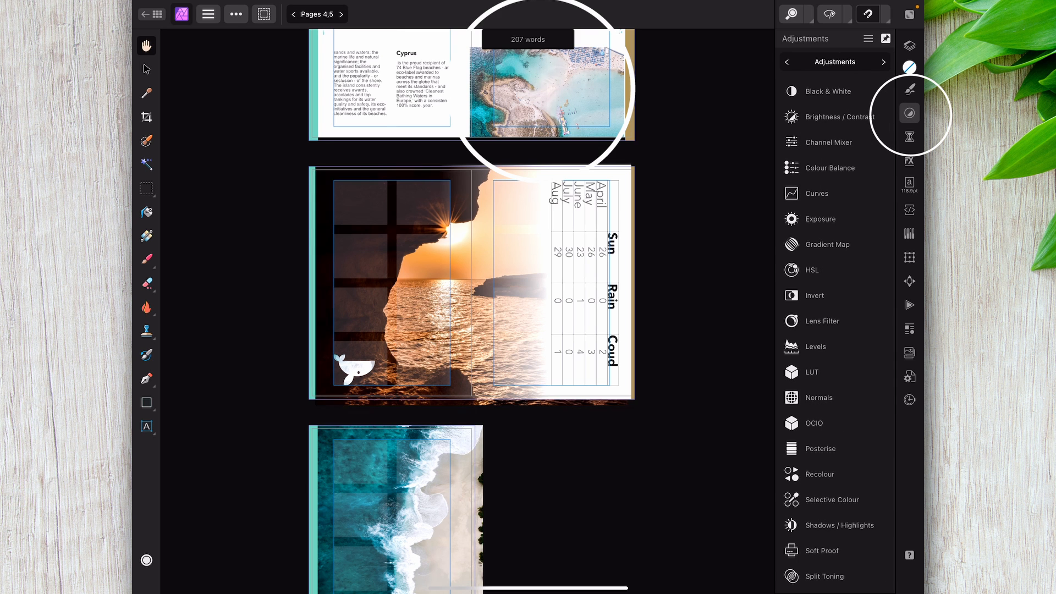
click(828, 92)
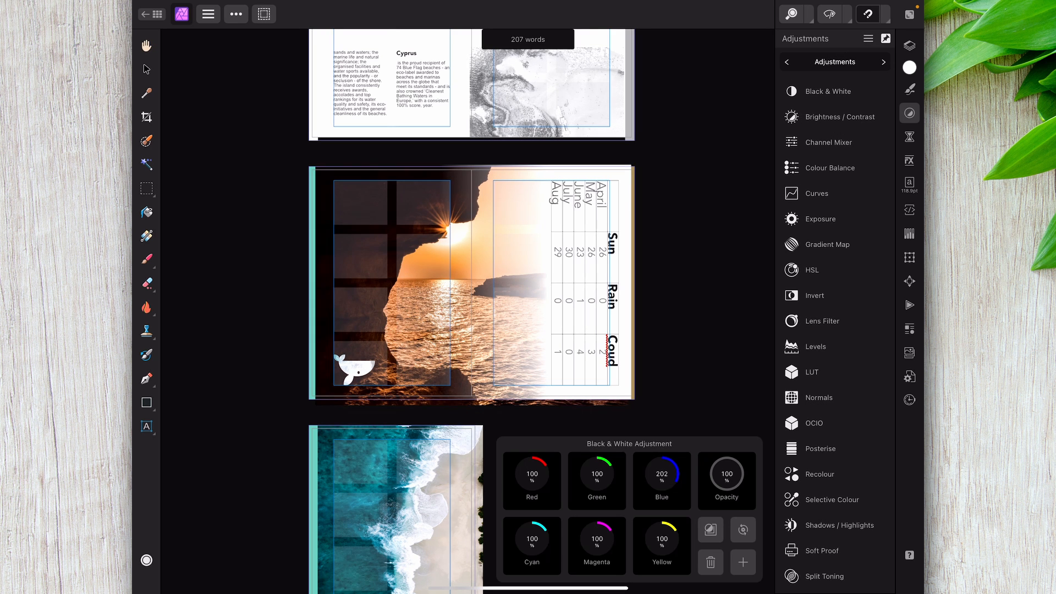
drag(661, 471, 673, 458)
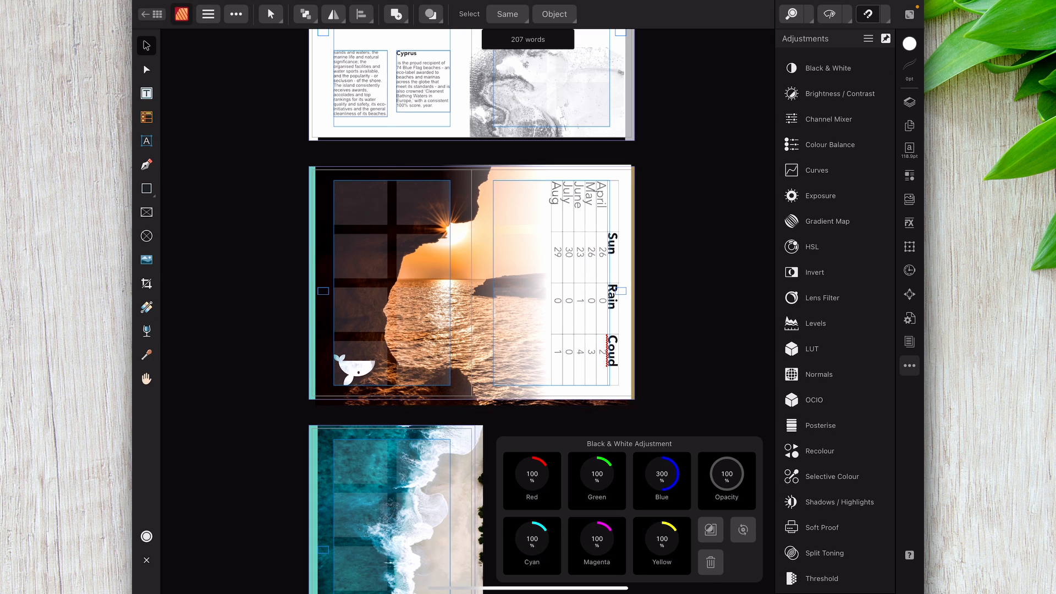
scroll(down, 3)
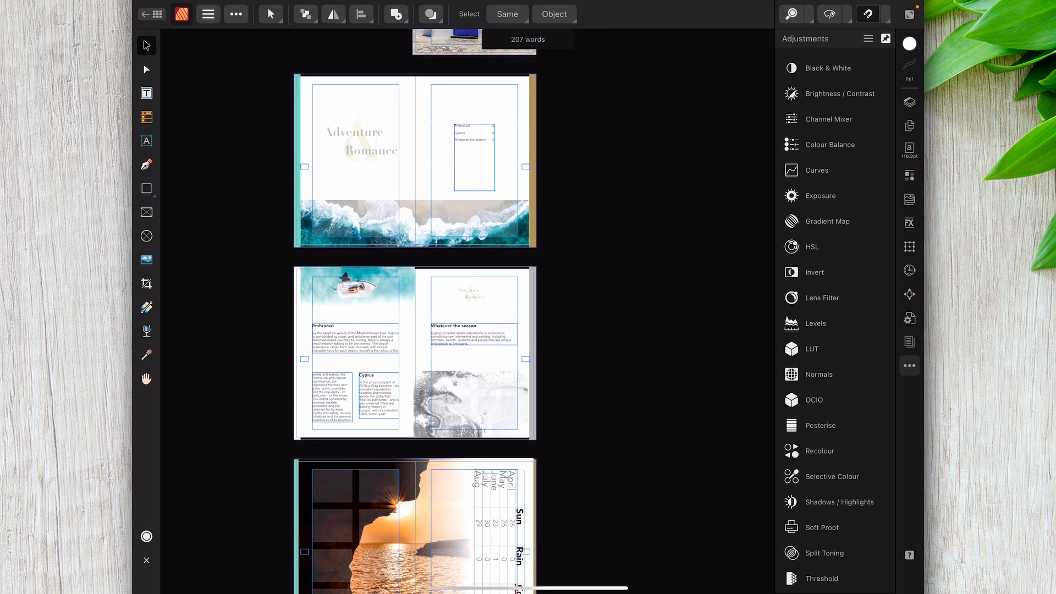
Confirm the Black & White adjustment layer in Layers, then show the Pages panel.
click(909, 102)
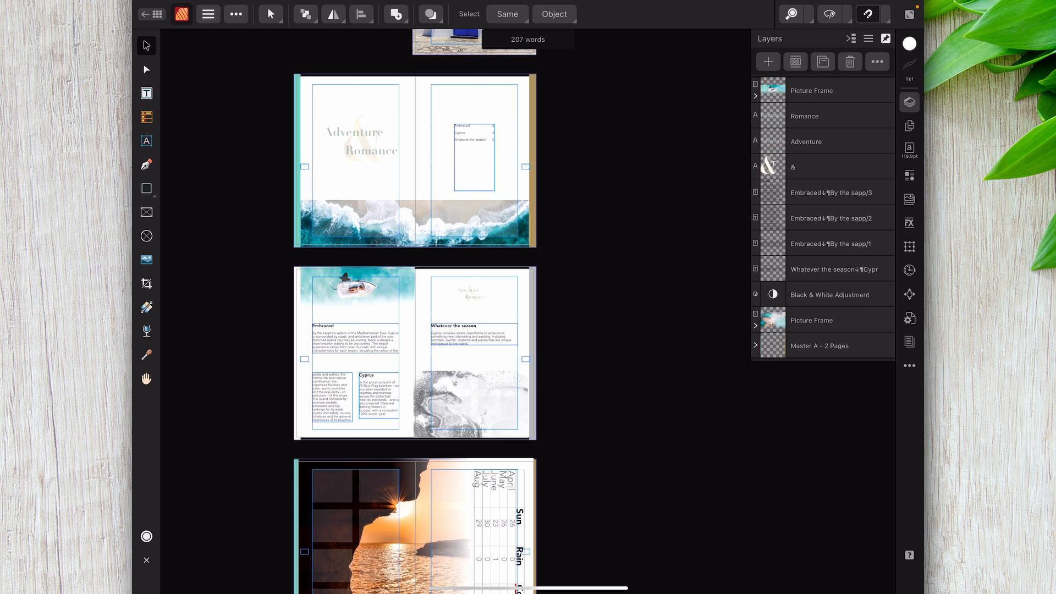
click(909, 125)
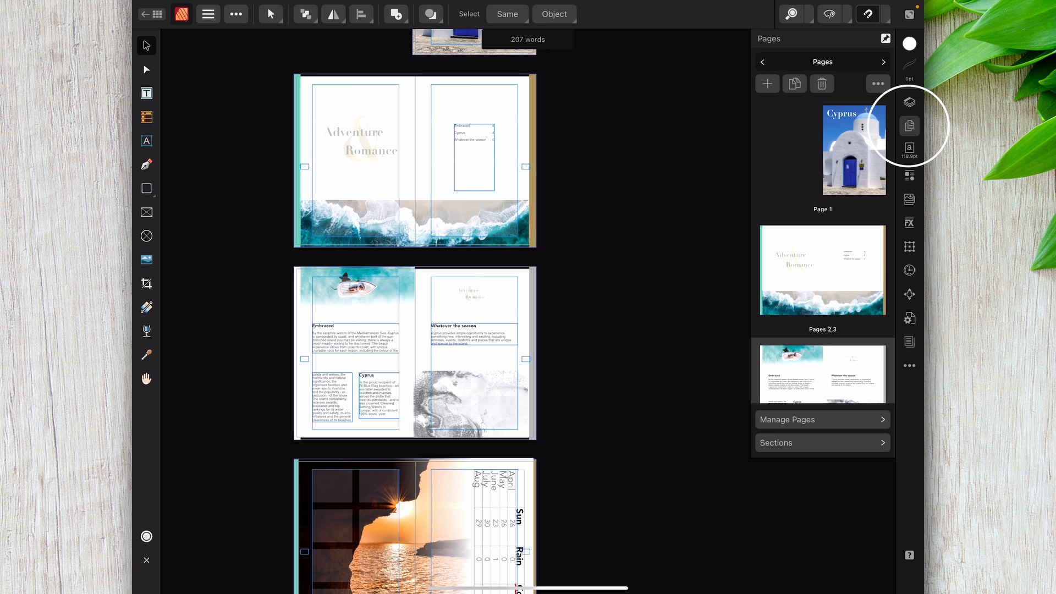
scroll(down, 3)
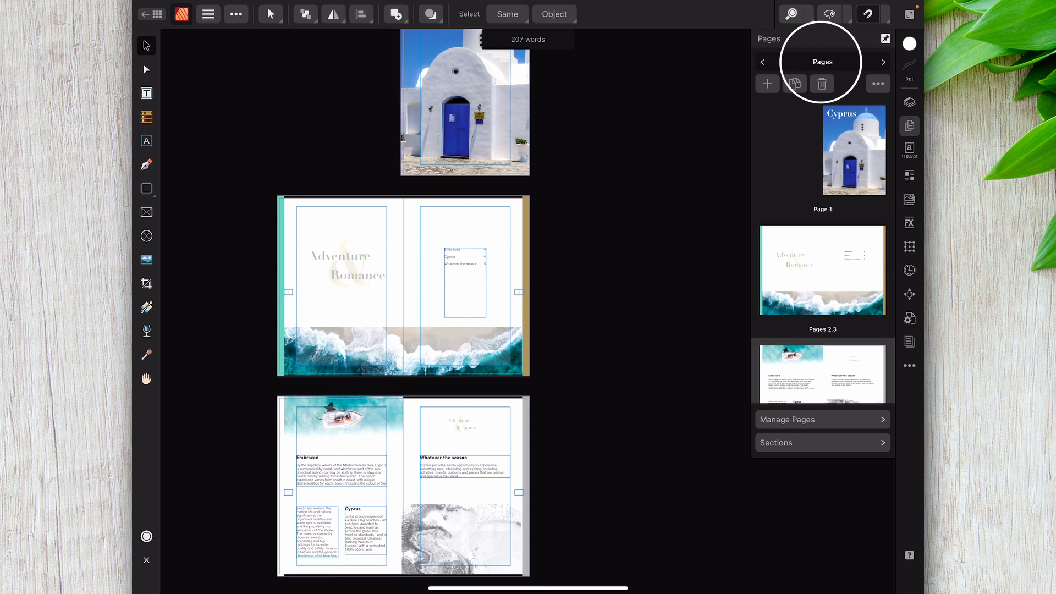
Select the Pages 2,3 spread, switch the list to Masters, and open Master B.
click(883, 62)
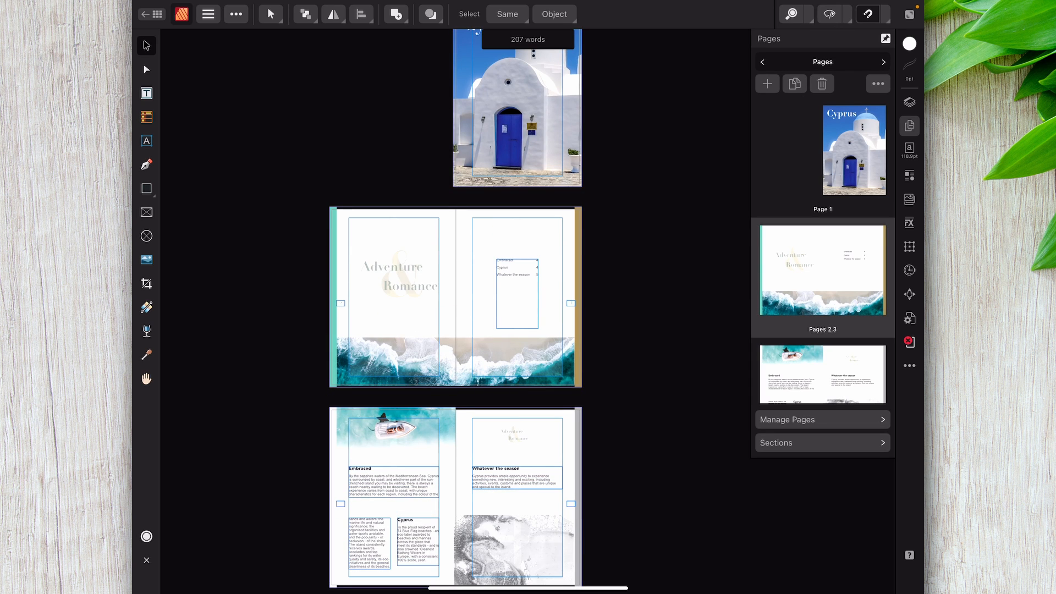
scroll(down, 3)
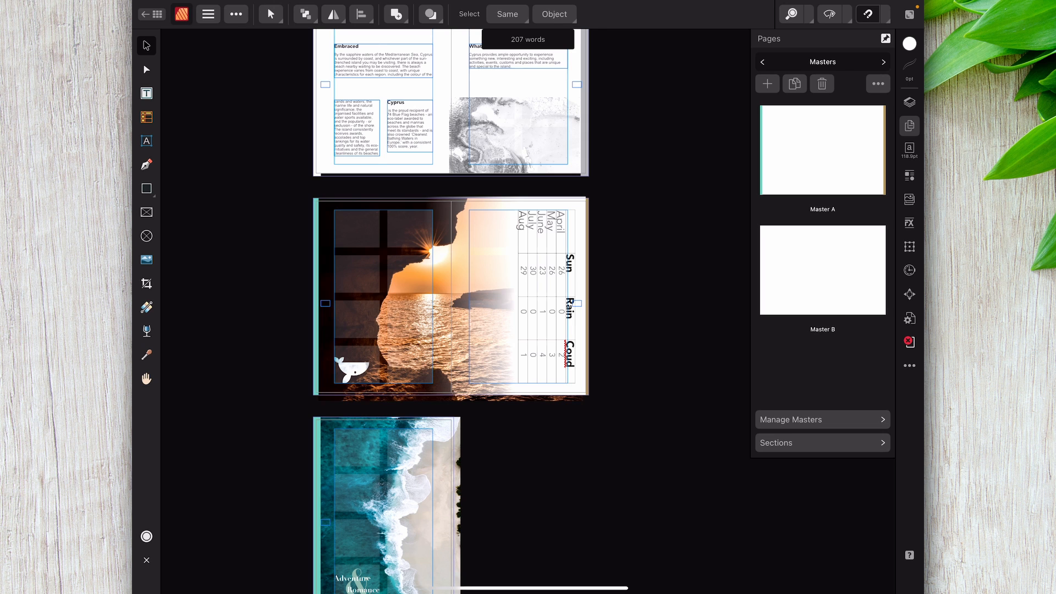
click(449, 298)
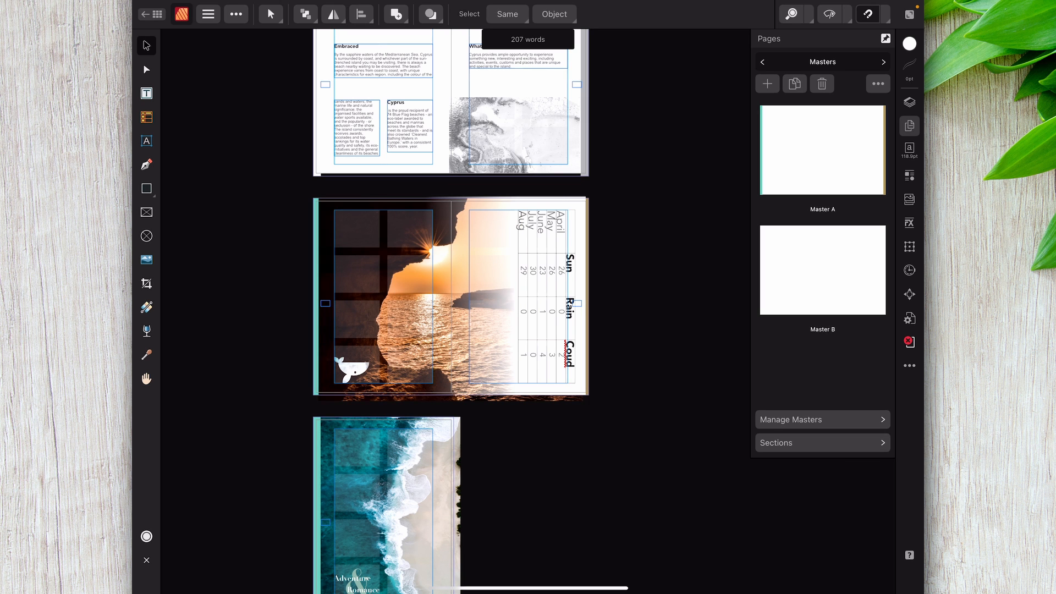
scroll(down, 3)
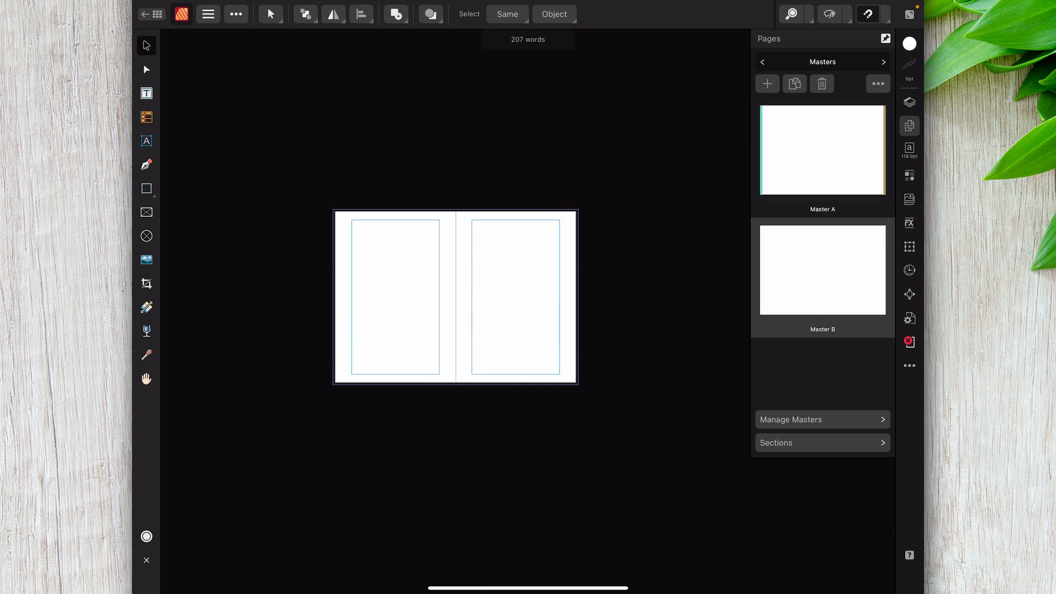
Review Spread Setup for Selected Masters, then show Master A's spread.
click(454, 303)
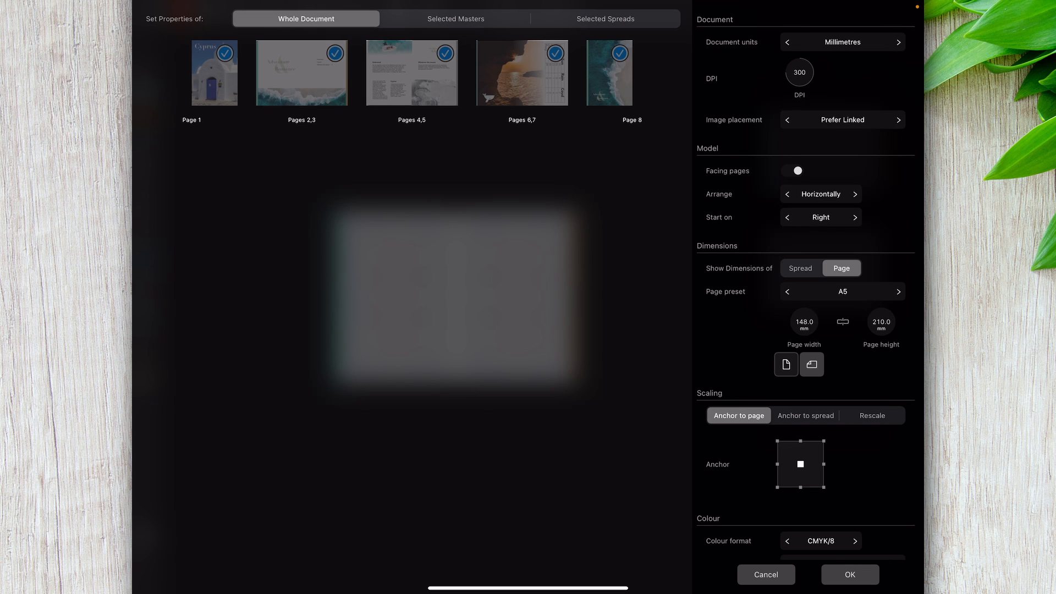
click(453, 18)
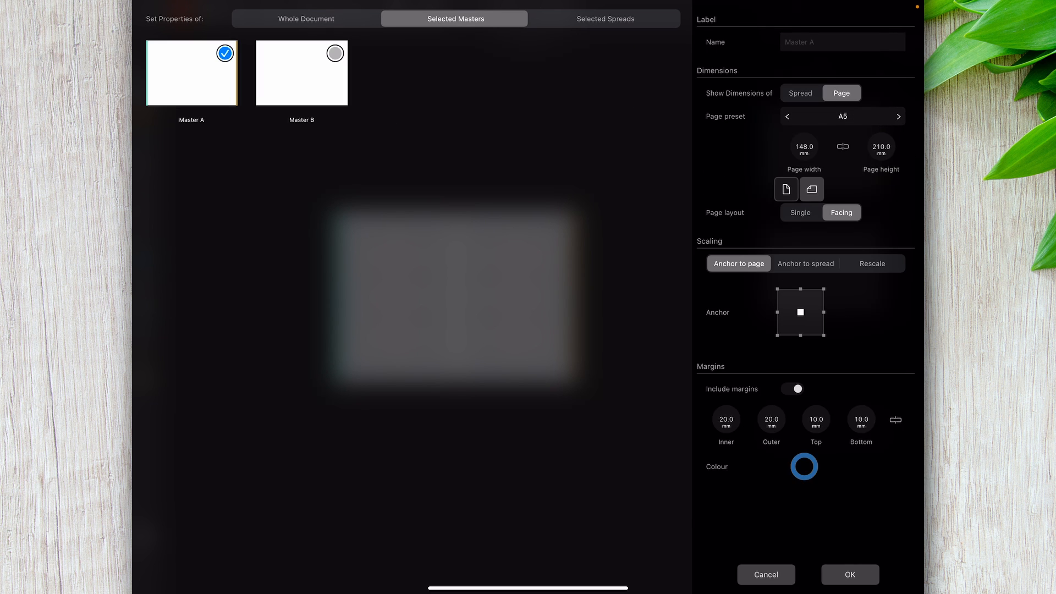
click(605, 19)
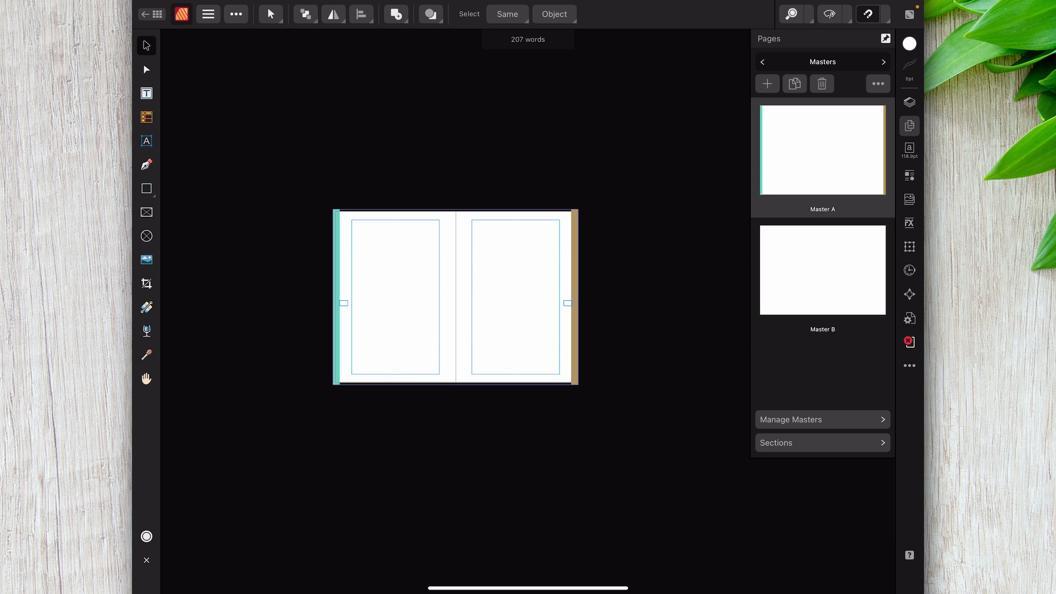
Go back to Pages, select the contents text frame, and scroll to Pages 6,7 and 8.
click(769, 61)
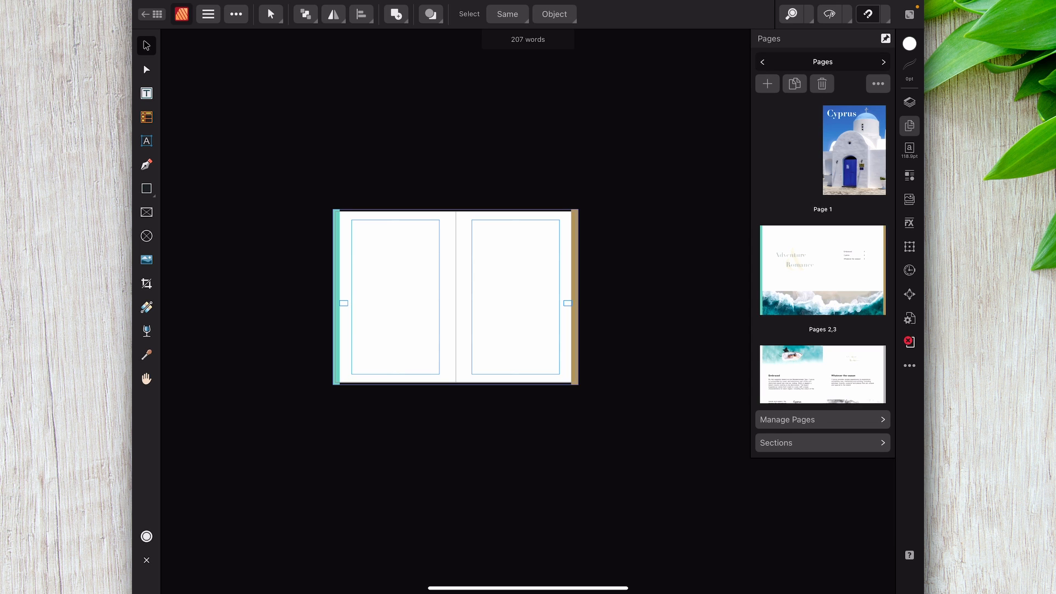
scroll(down, 3)
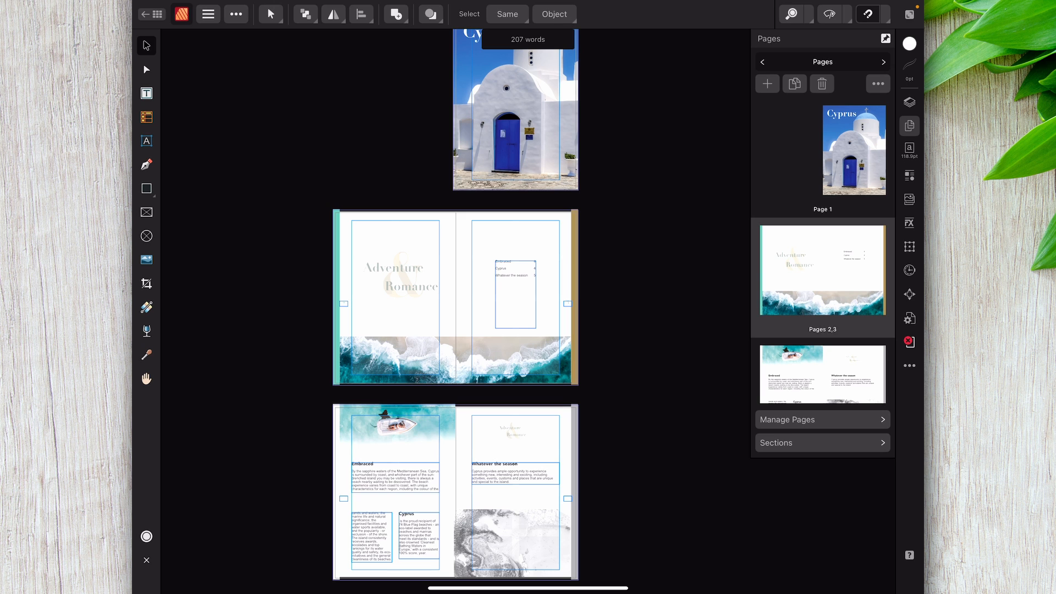
click(513, 283)
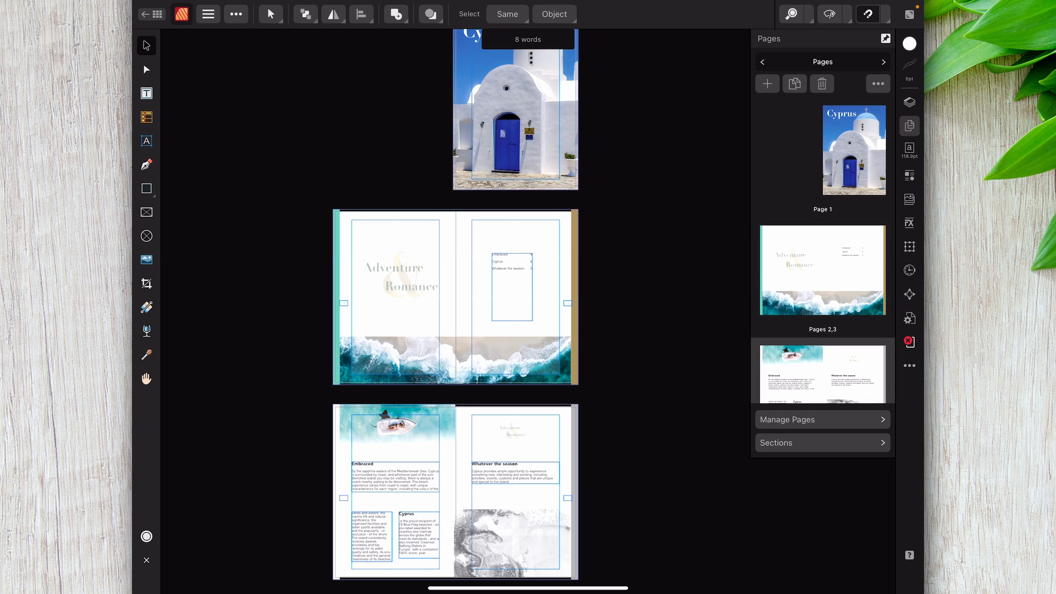
scroll(down, 3)
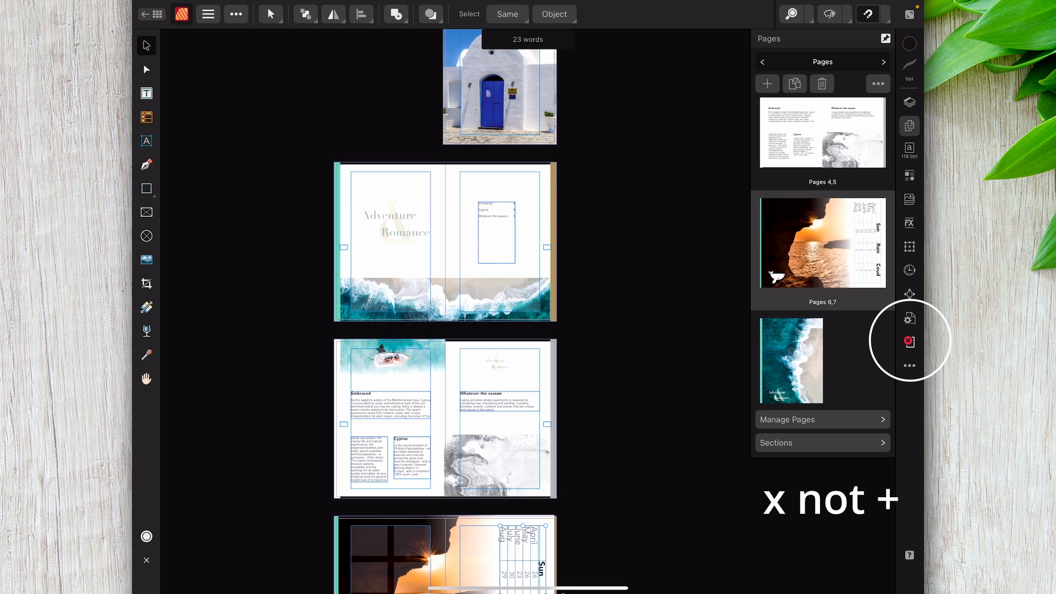
Review the brochure's issues in the Preflight studio, then enter preview mode.
click(909, 341)
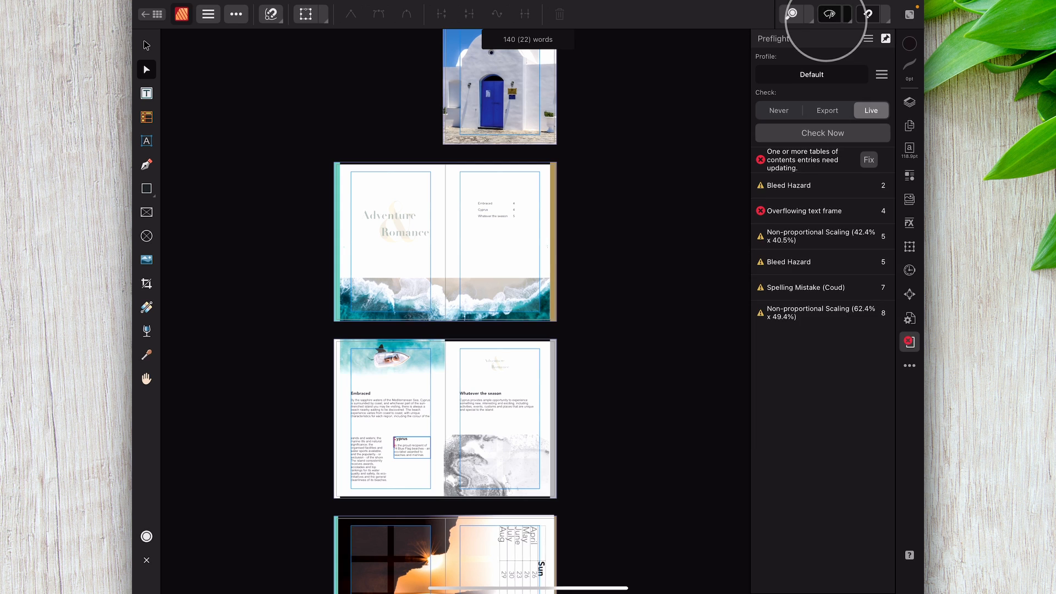
click(795, 13)
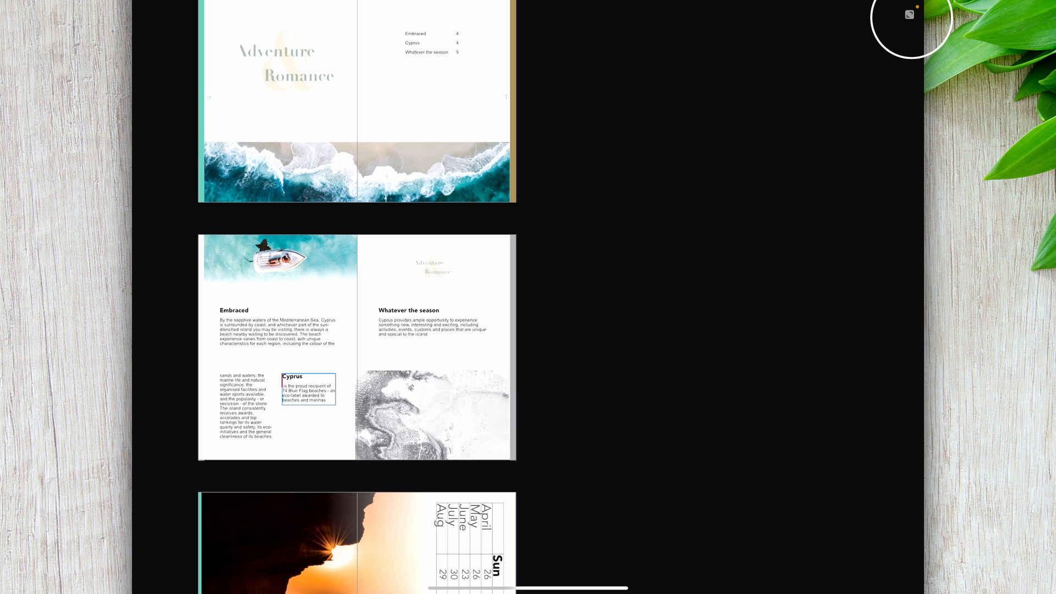
Exit preview mode and zoom in on the Pages 6,7 sunset spread.
click(909, 14)
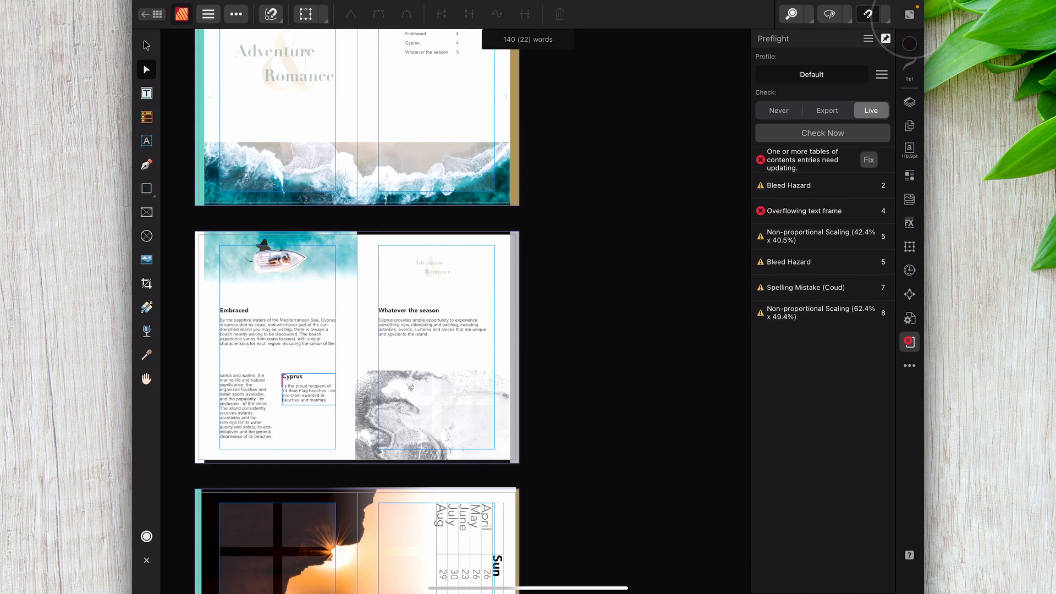
scroll(down, 3)
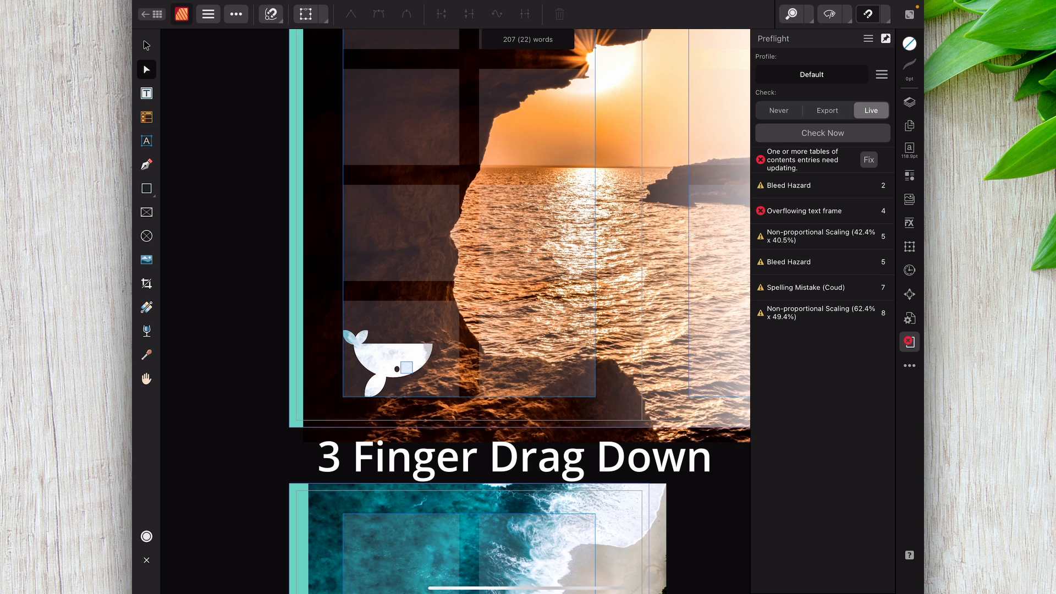
Show the command controller and move the canvas down to the turquoise beach page.
right_click(471, 235)
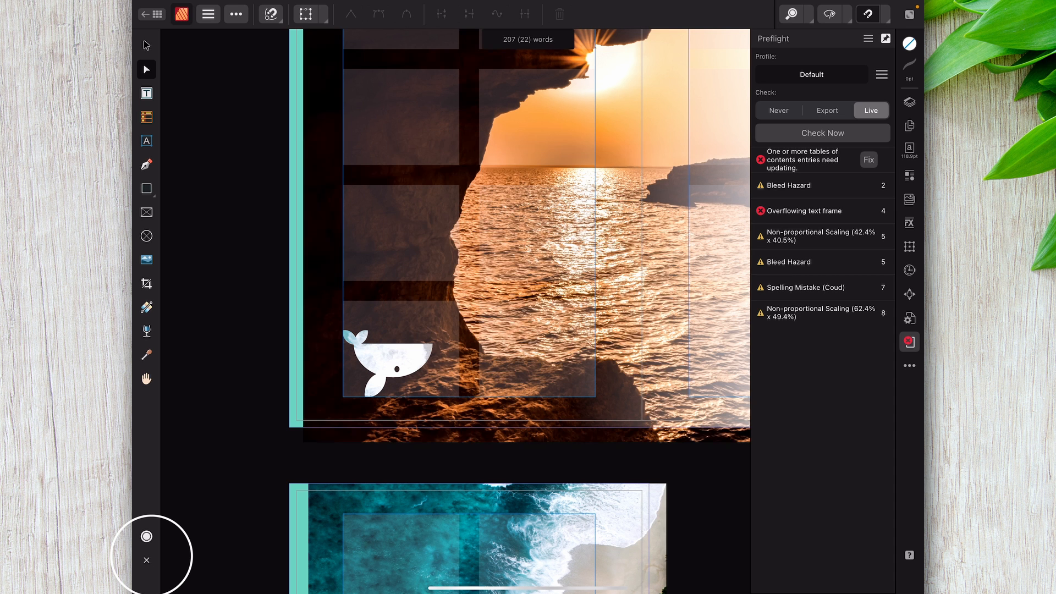
scroll(down, 3)
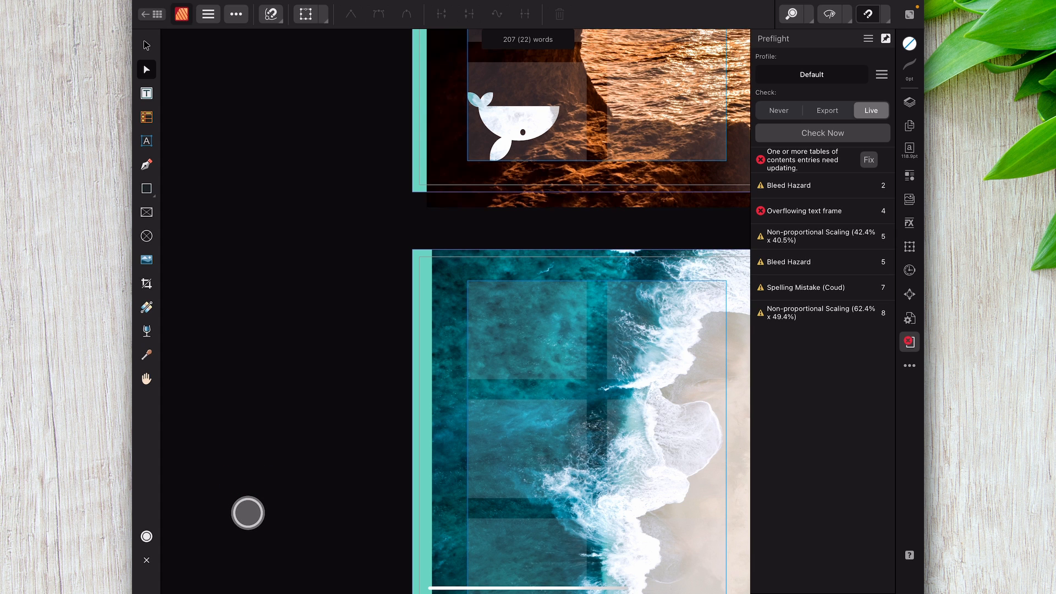
With Shift on the command controller, move the word Adventure up into the left column.
click(247, 513)
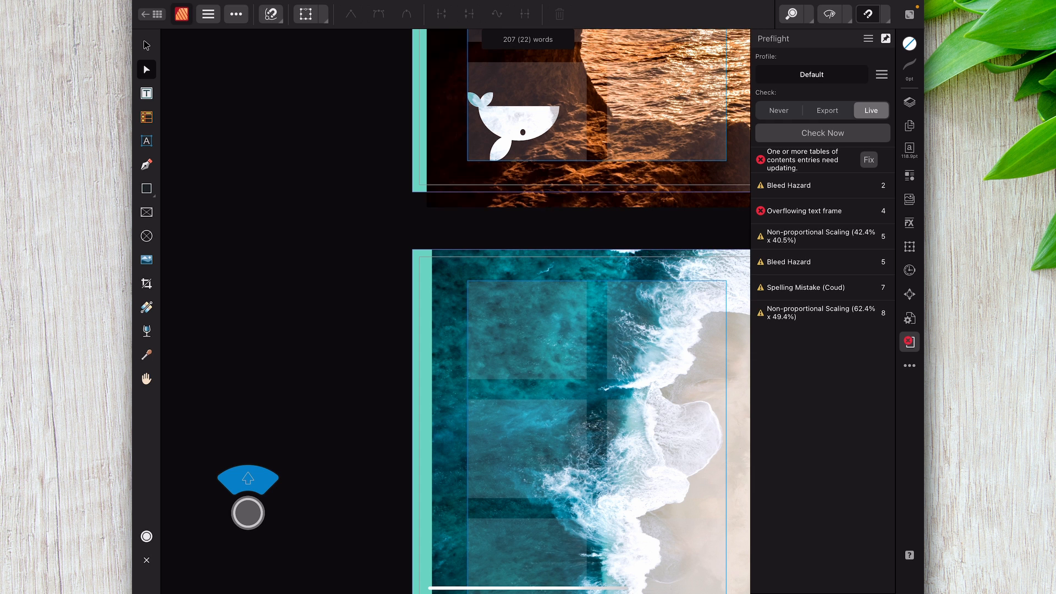
scroll(down, 3)
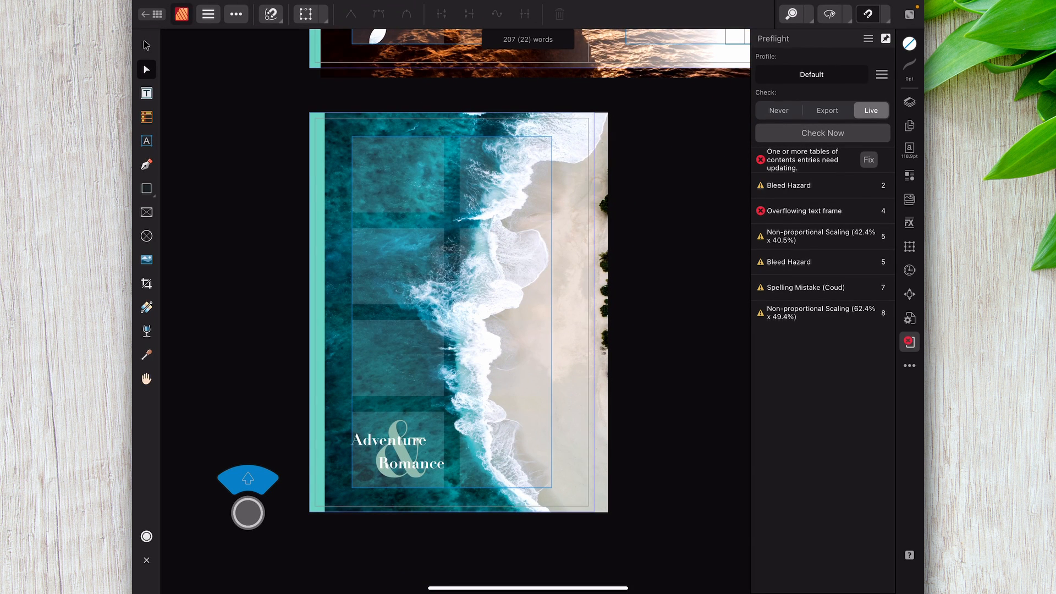
click(146, 45)
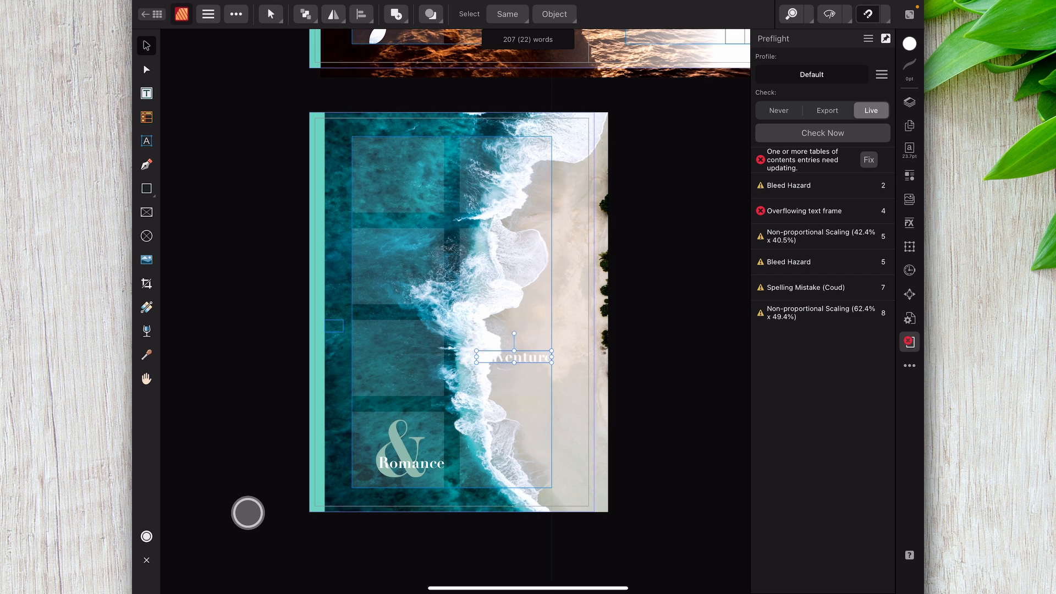
drag(516, 357, 405, 252)
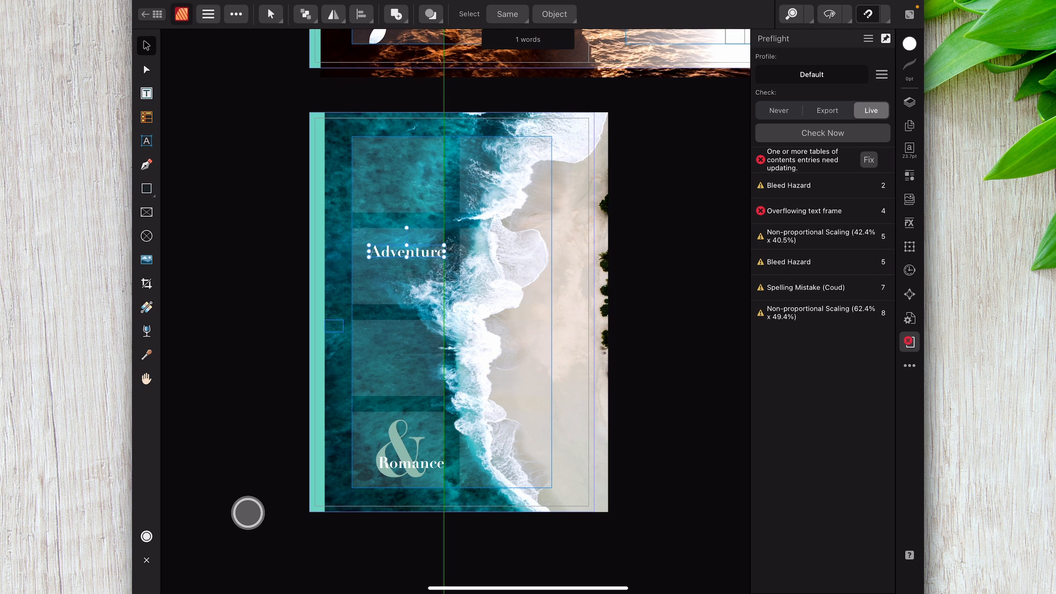
With Option held, drag ampersand copies near the Adventure words and into the top right column.
click(246, 513)
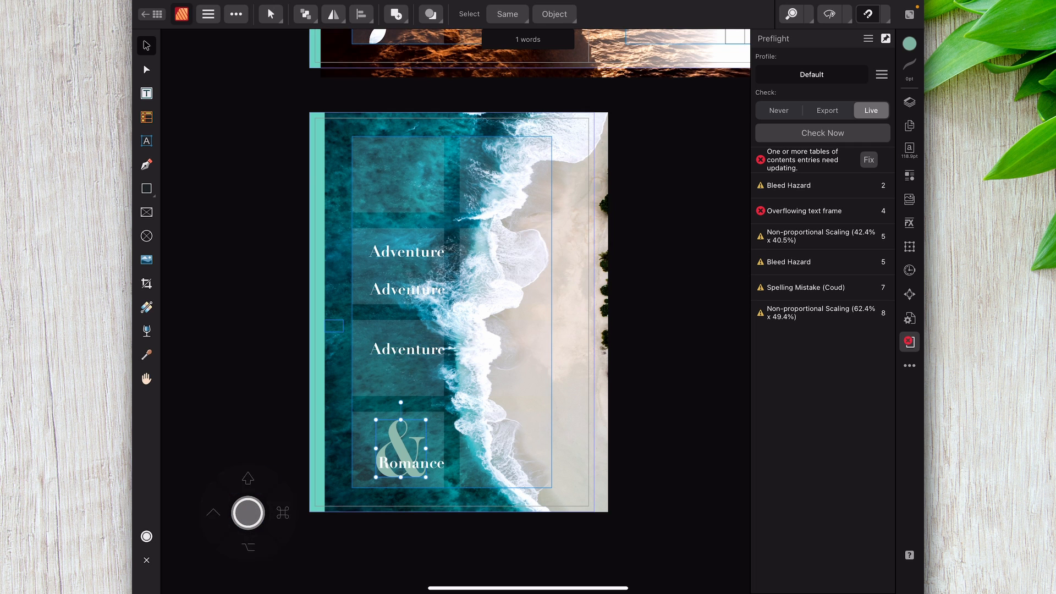
drag(409, 448, 377, 176)
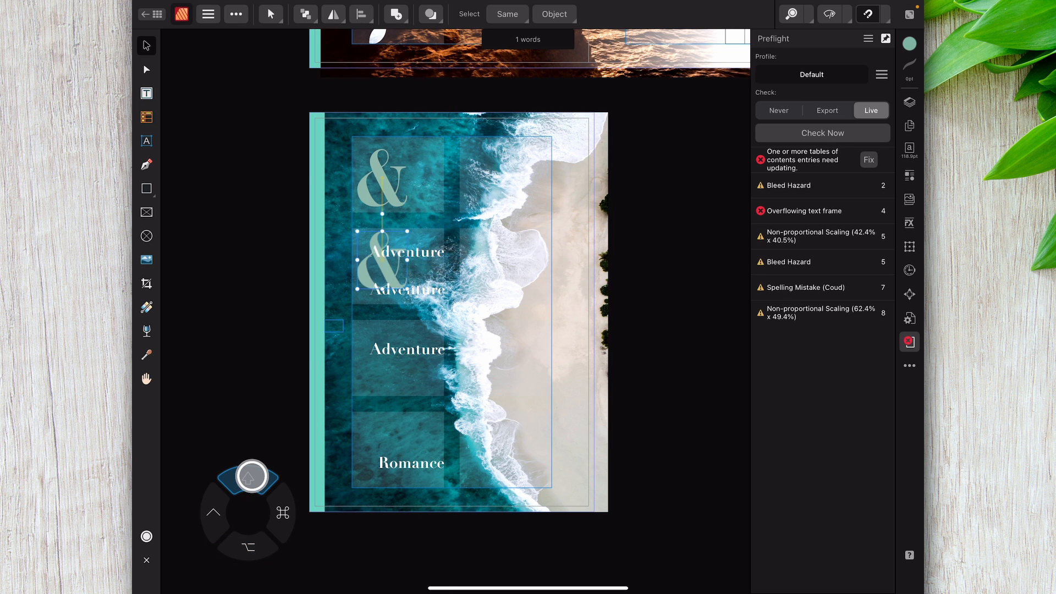
drag(384, 263, 497, 175)
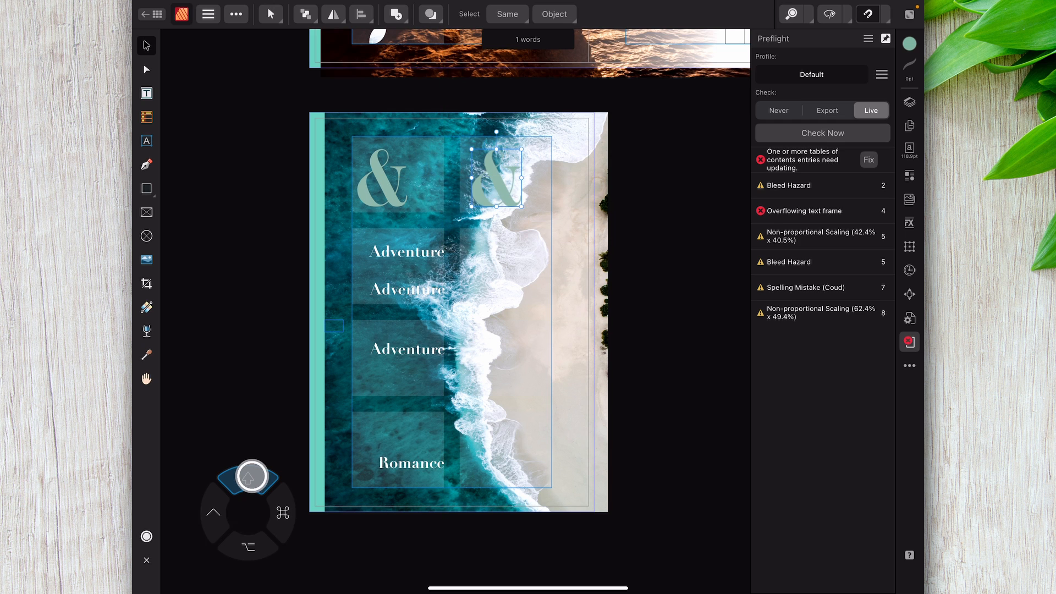